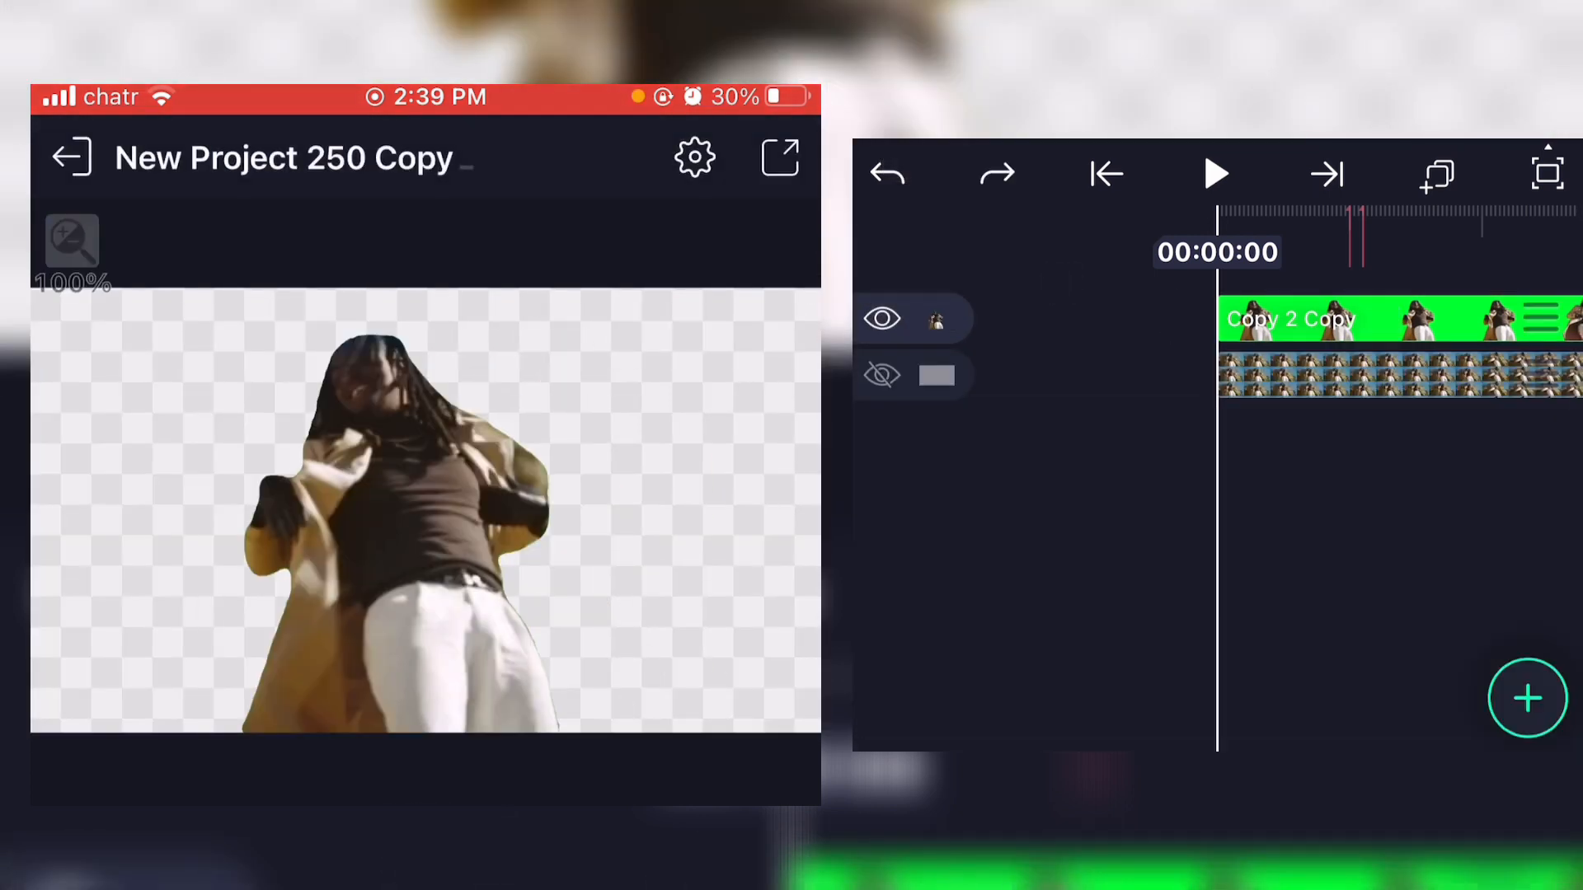
- Duplicate the masked dancer layer and bring up the new copy's editing options
left_click(882, 375)
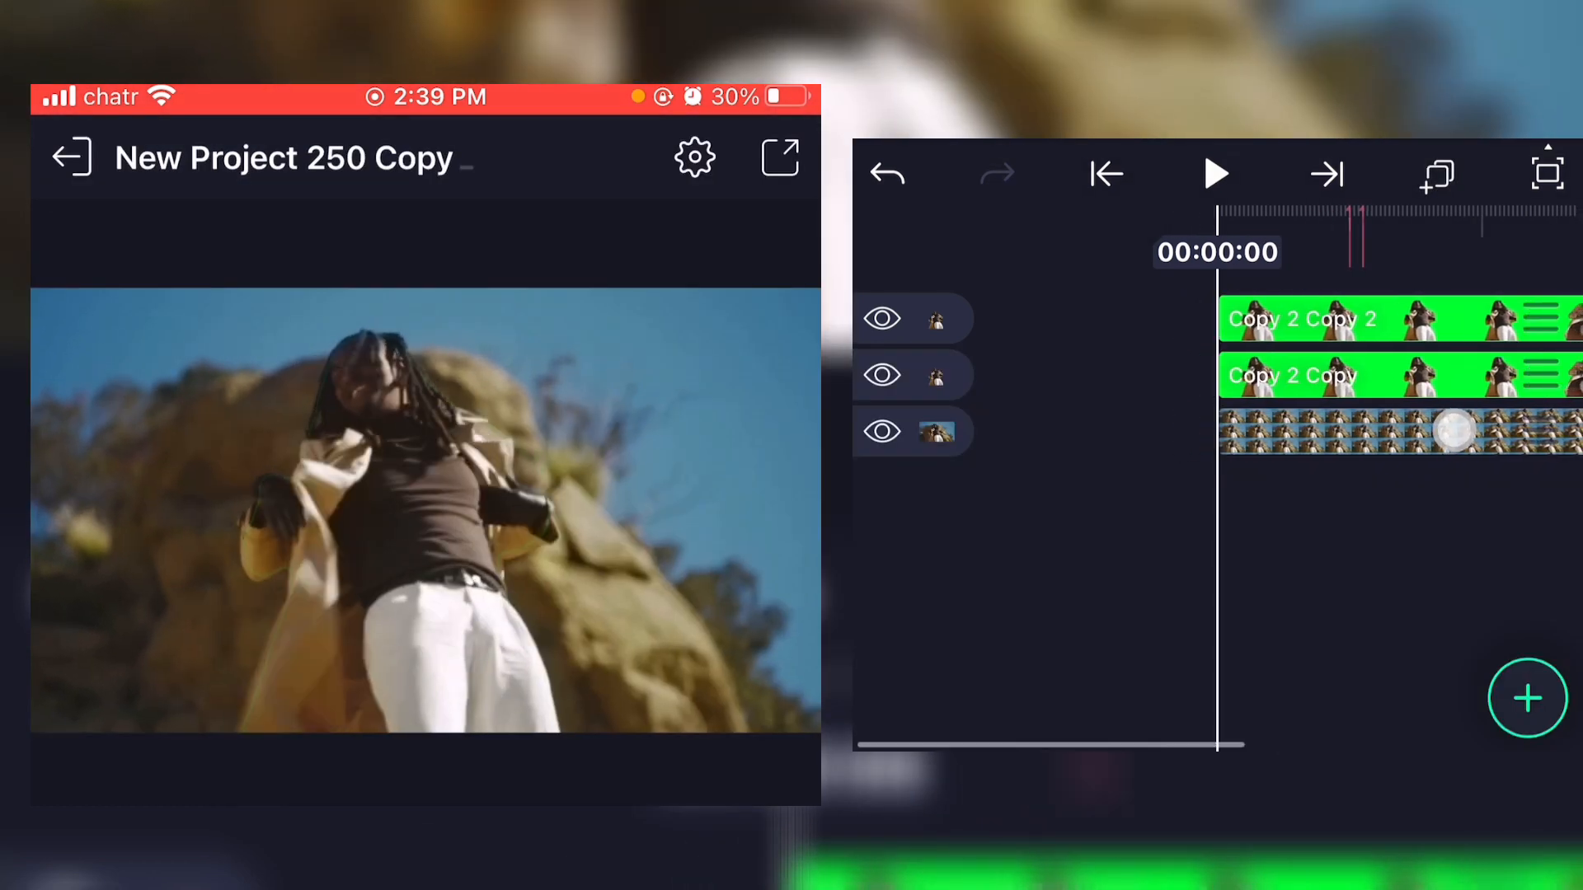
left_click(1215, 174)
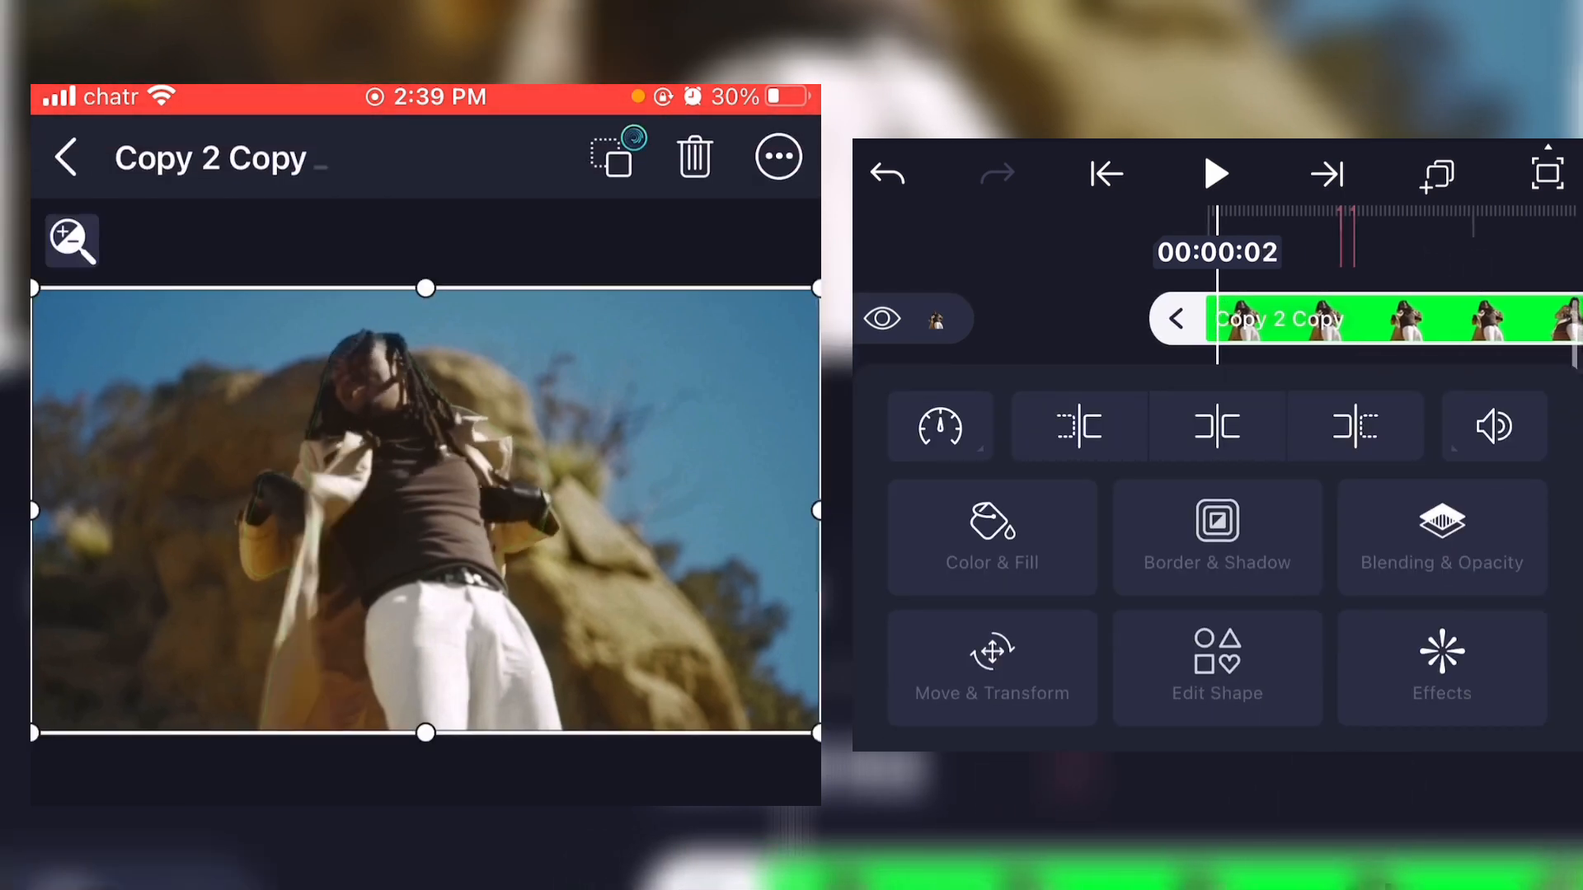
- Apply a Turbulent Displace effect from the Distortion/Warp group to the dancer copy
left_click(1440, 666)
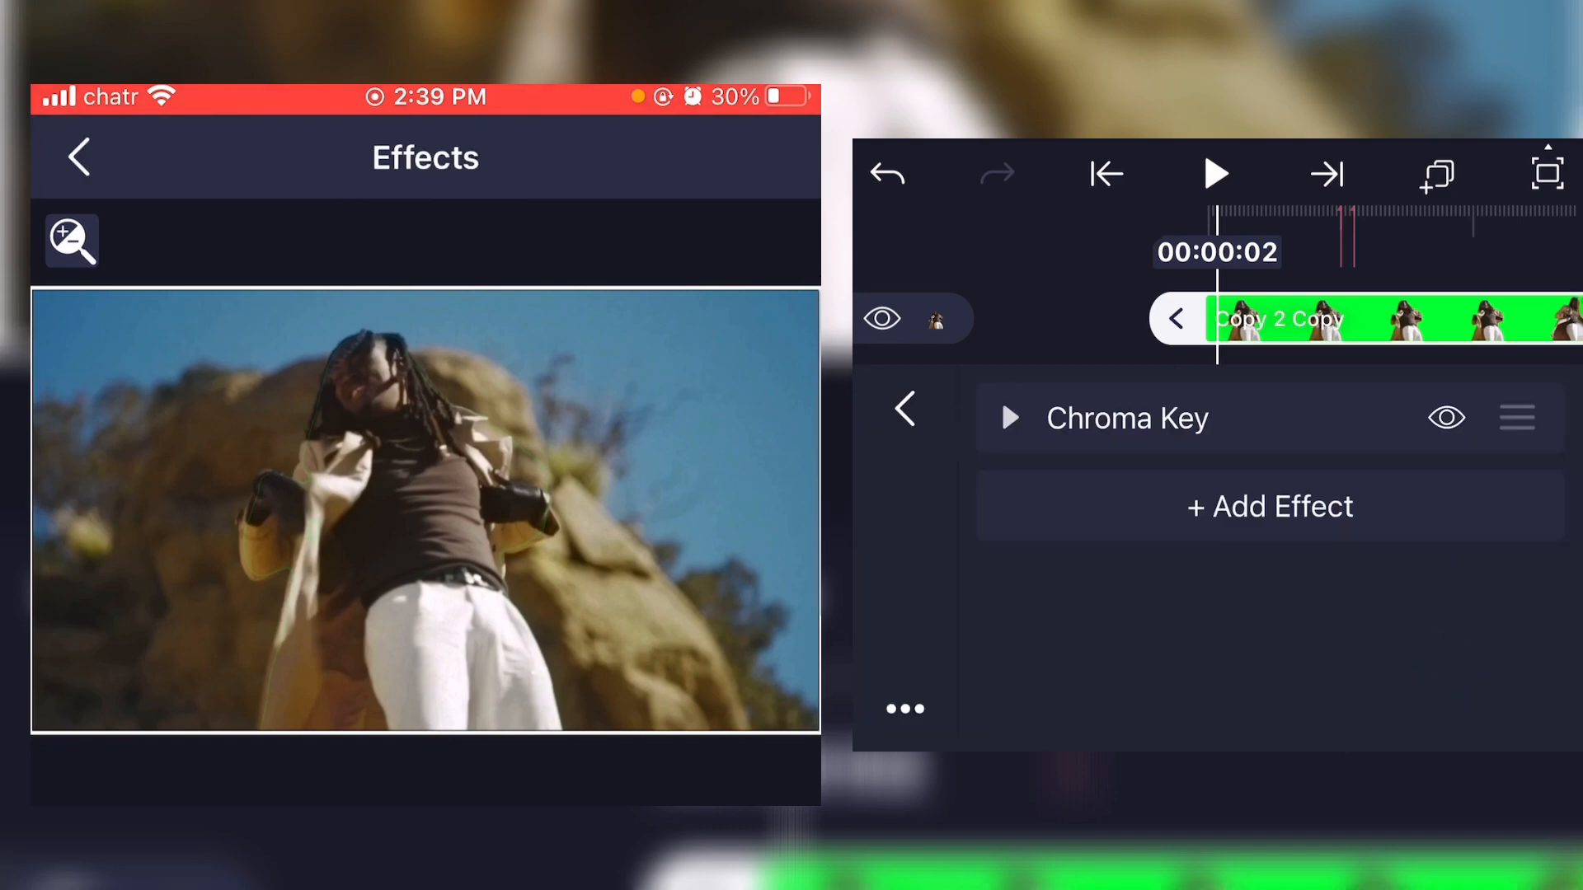
left_click(1269, 505)
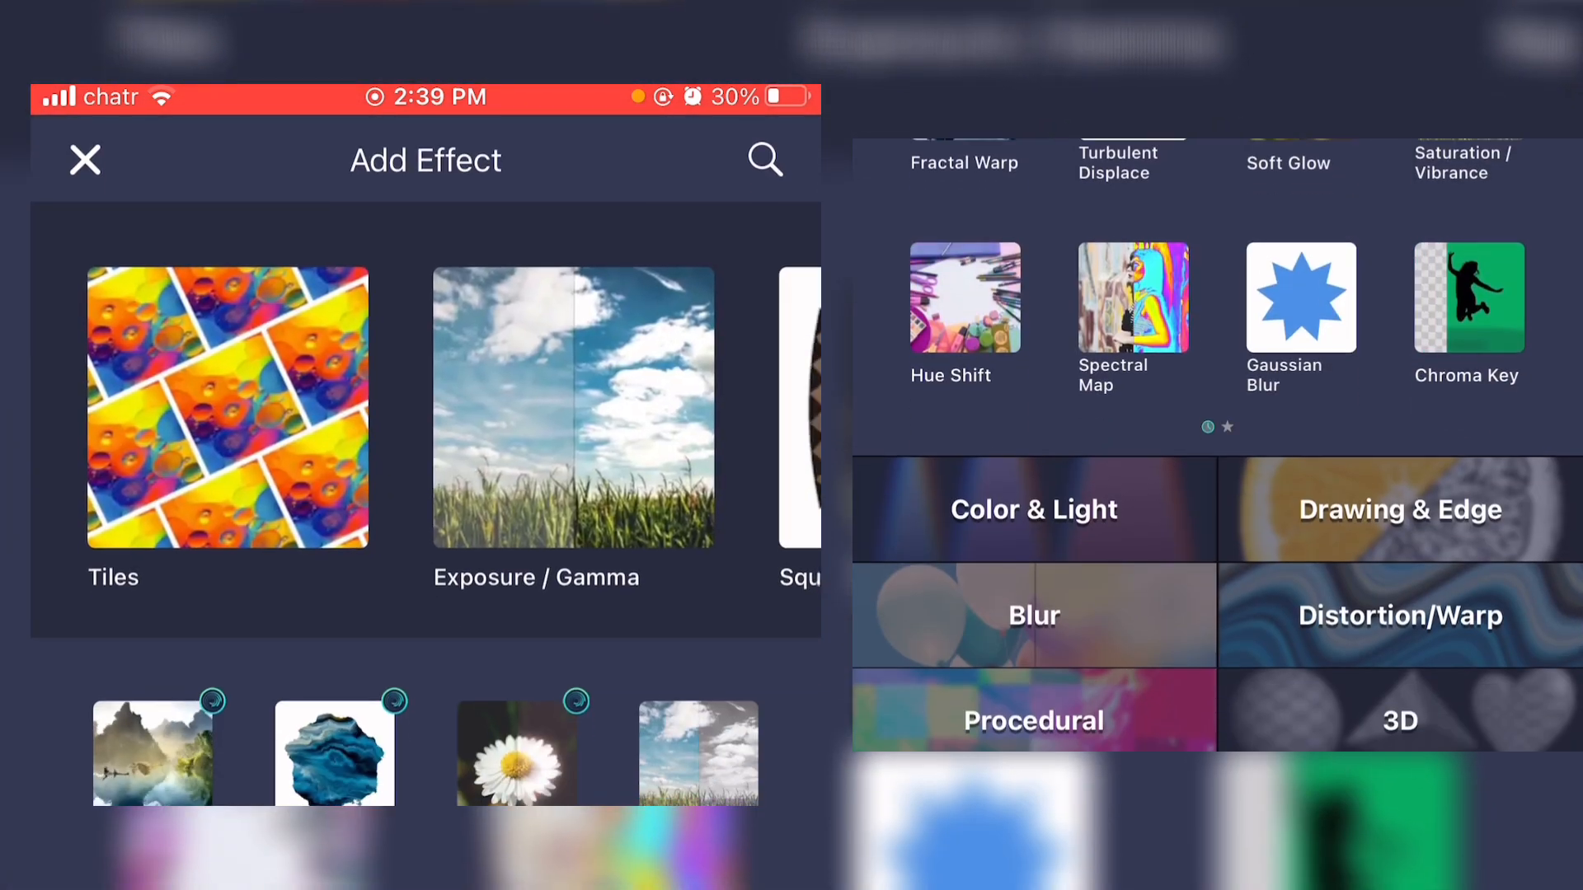
left_click(1399, 615)
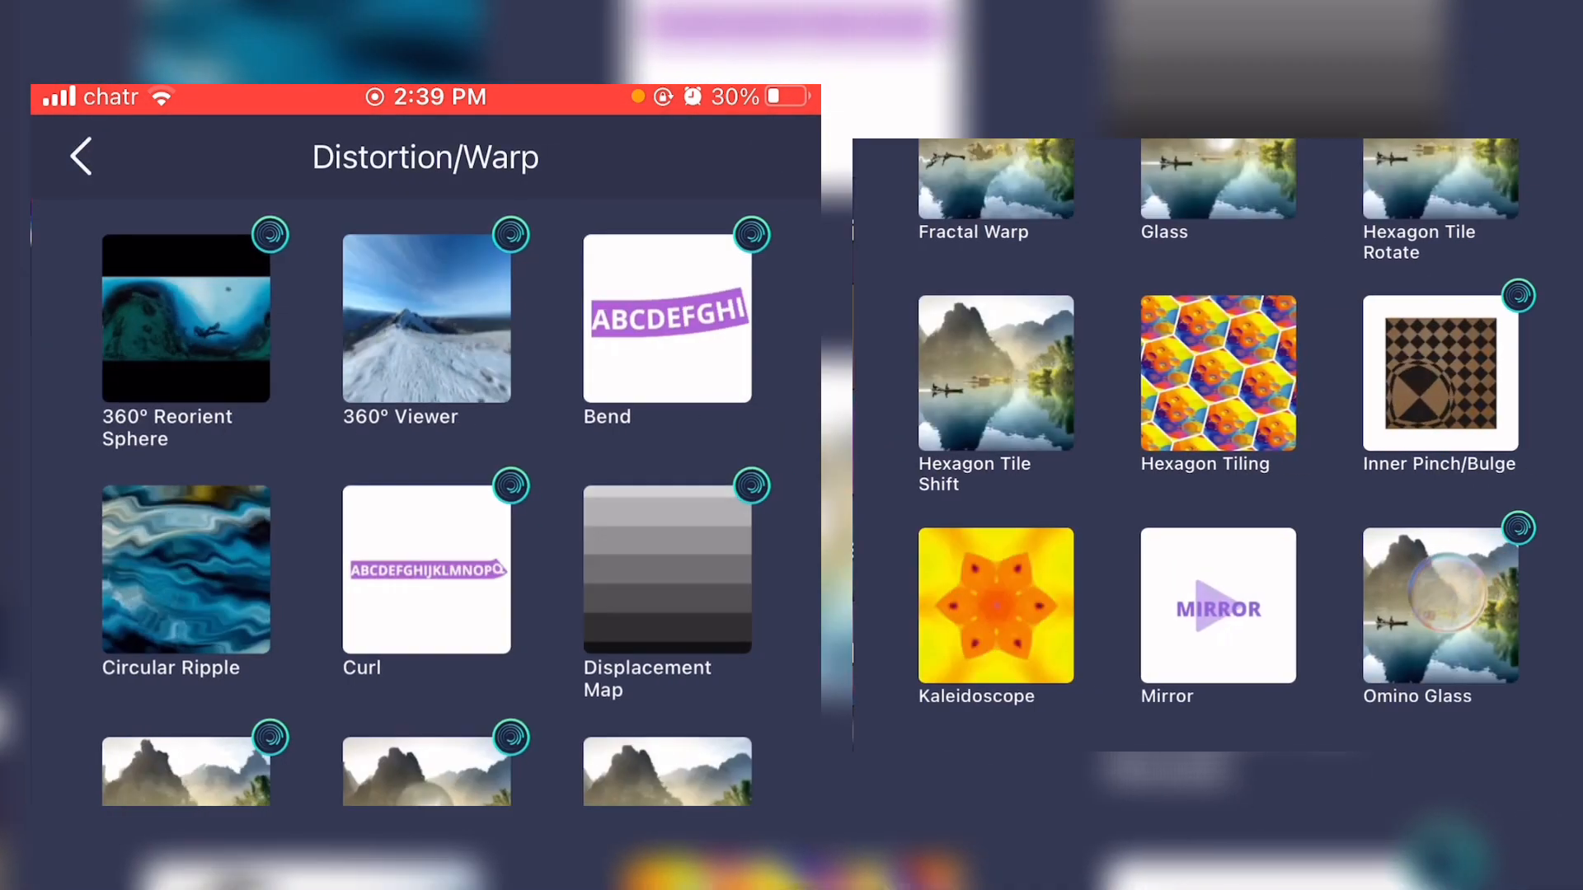
scroll("down", 3)
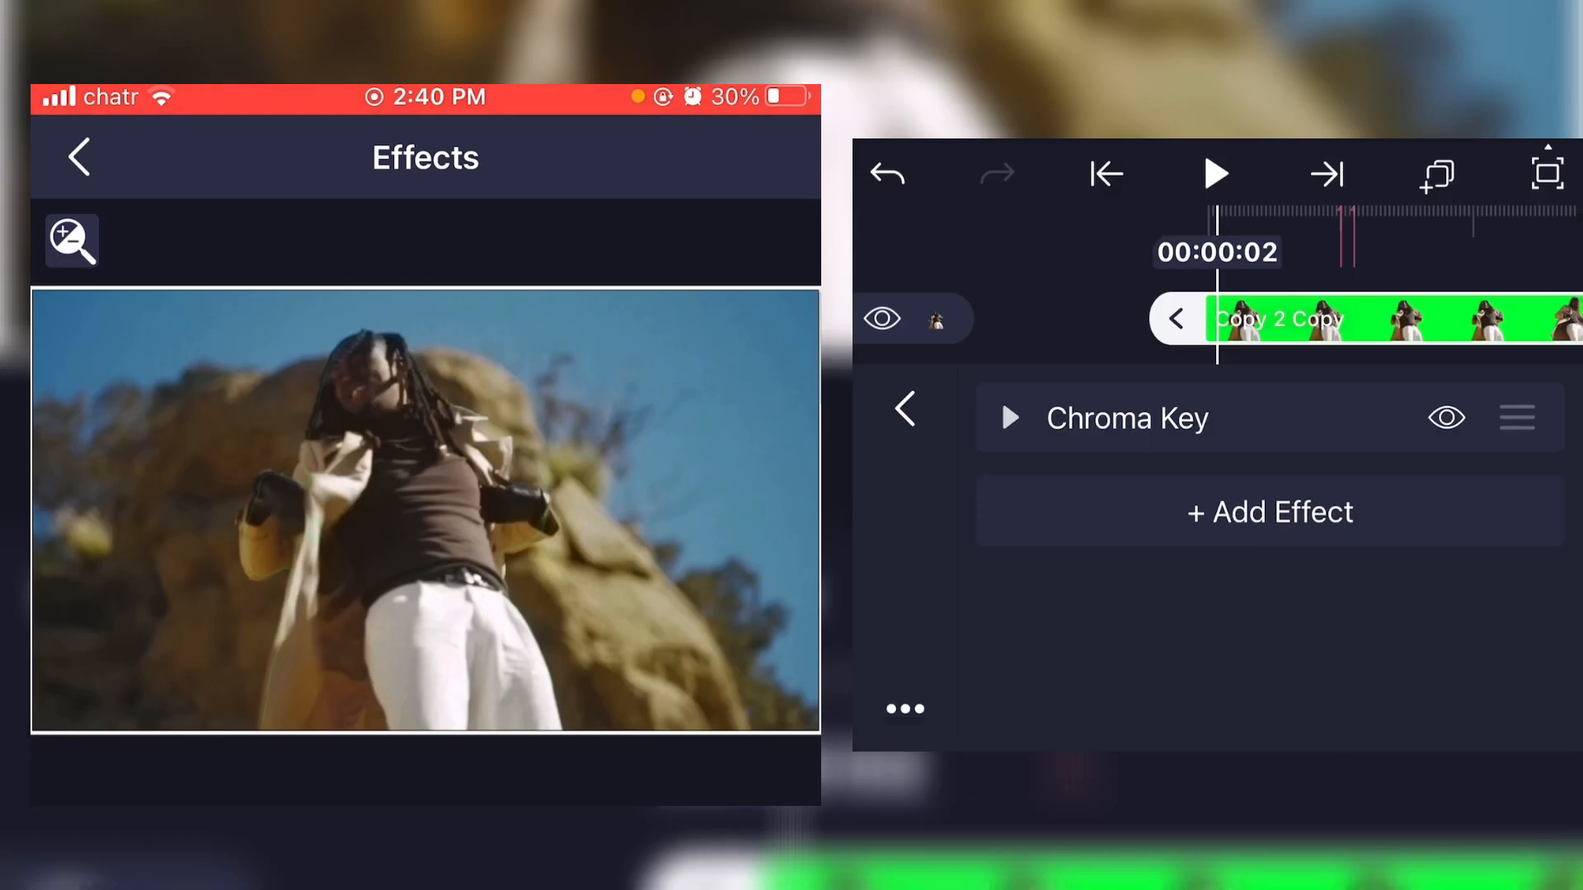
left_click(1268, 512)
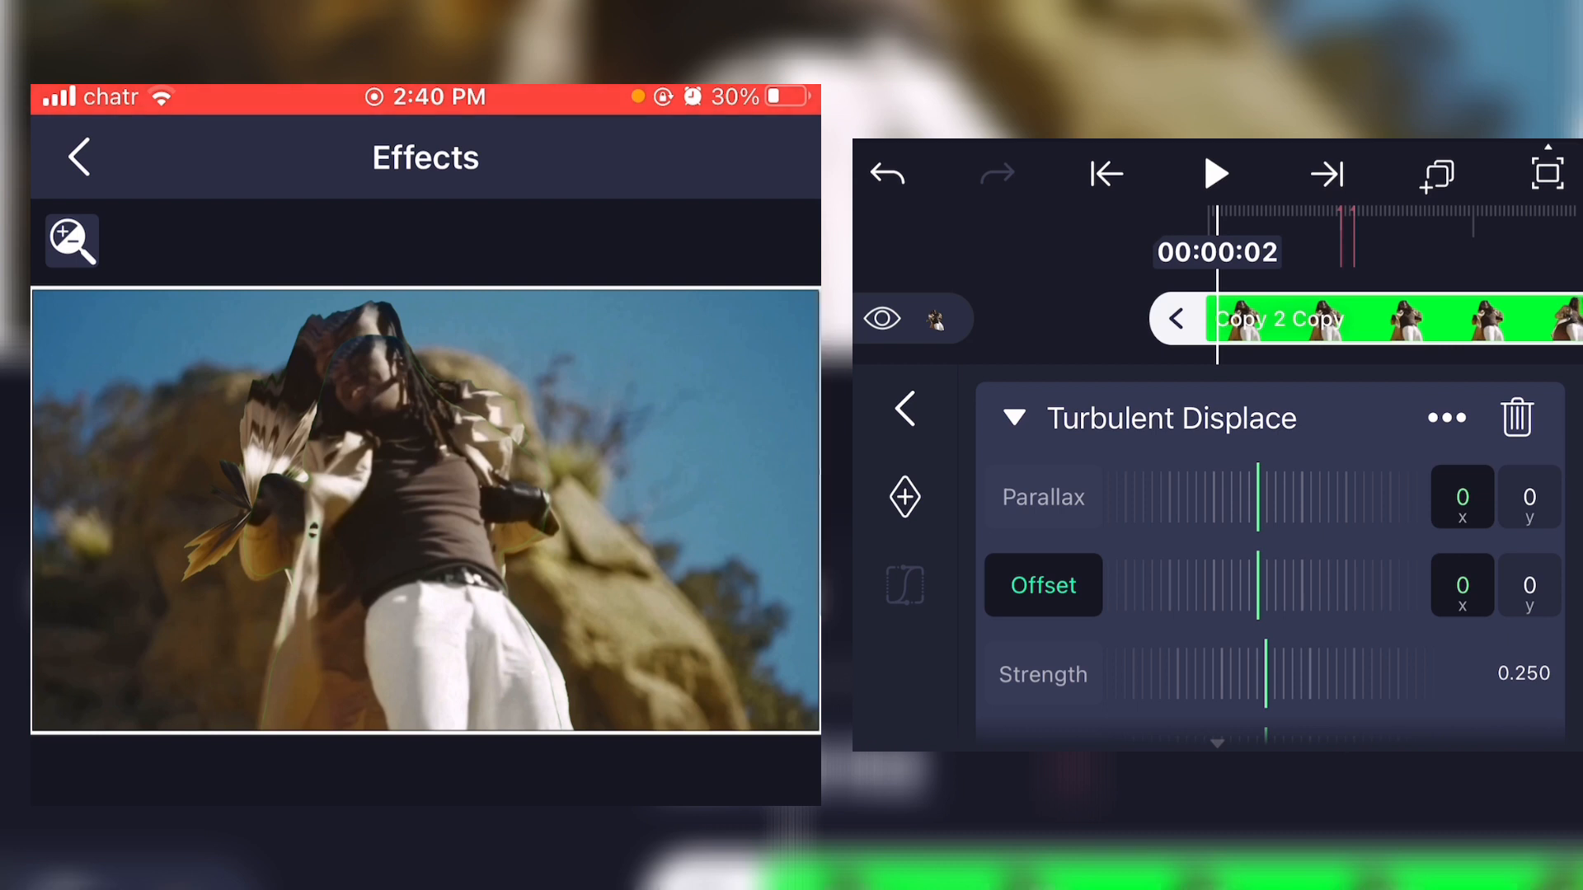
- Set the Turbulent Displace horizontal offset to 197
left_click_drag(1256, 595, 1196, 598)
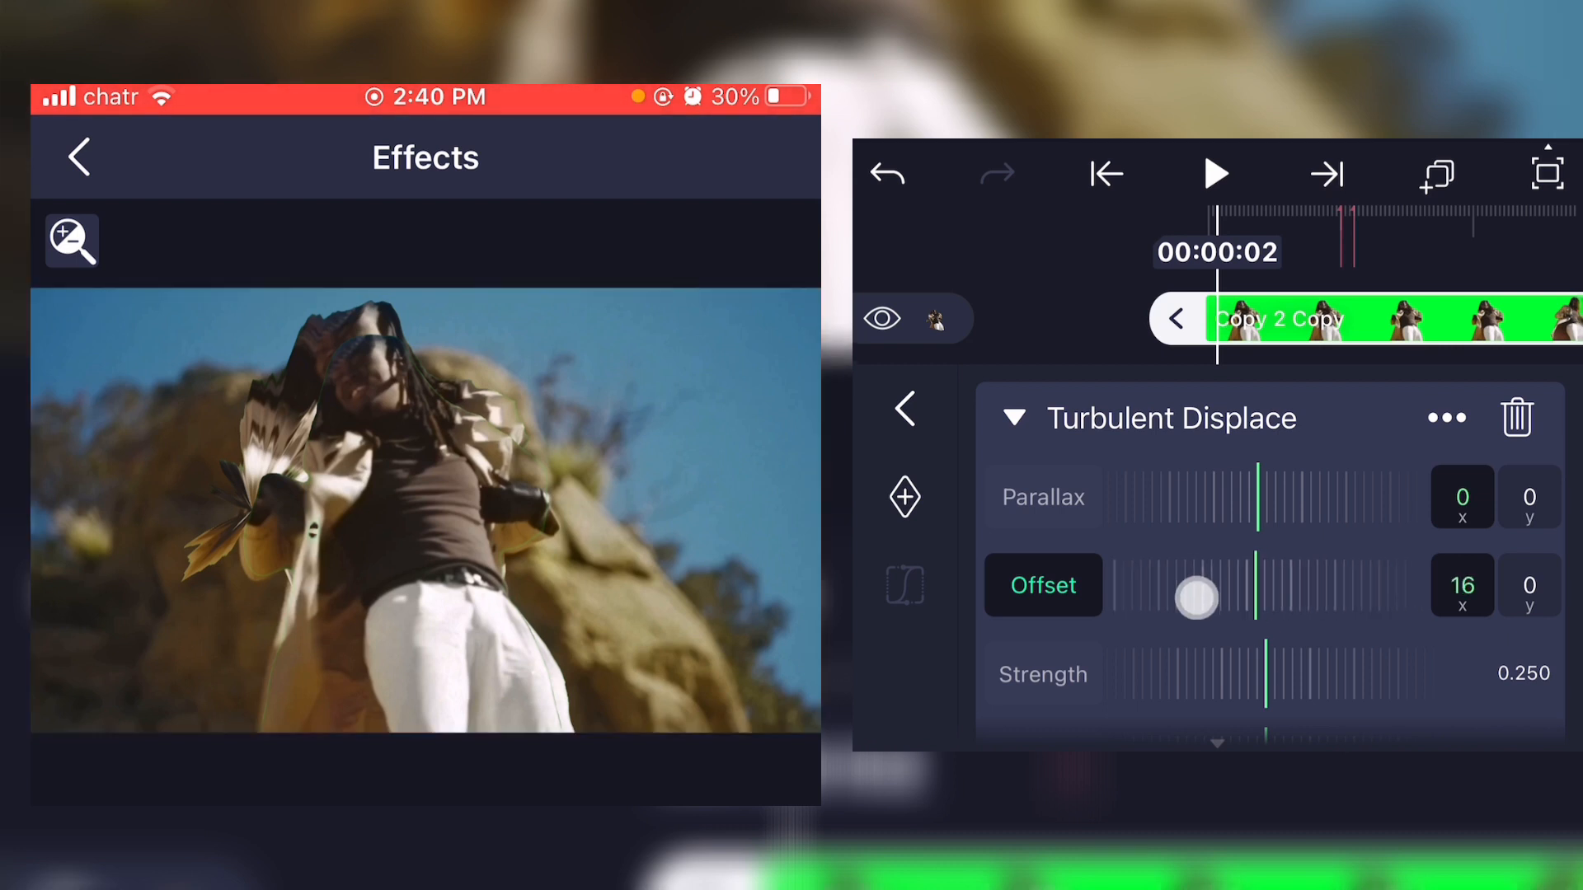
left_click_drag(1196, 598, 1078, 556)
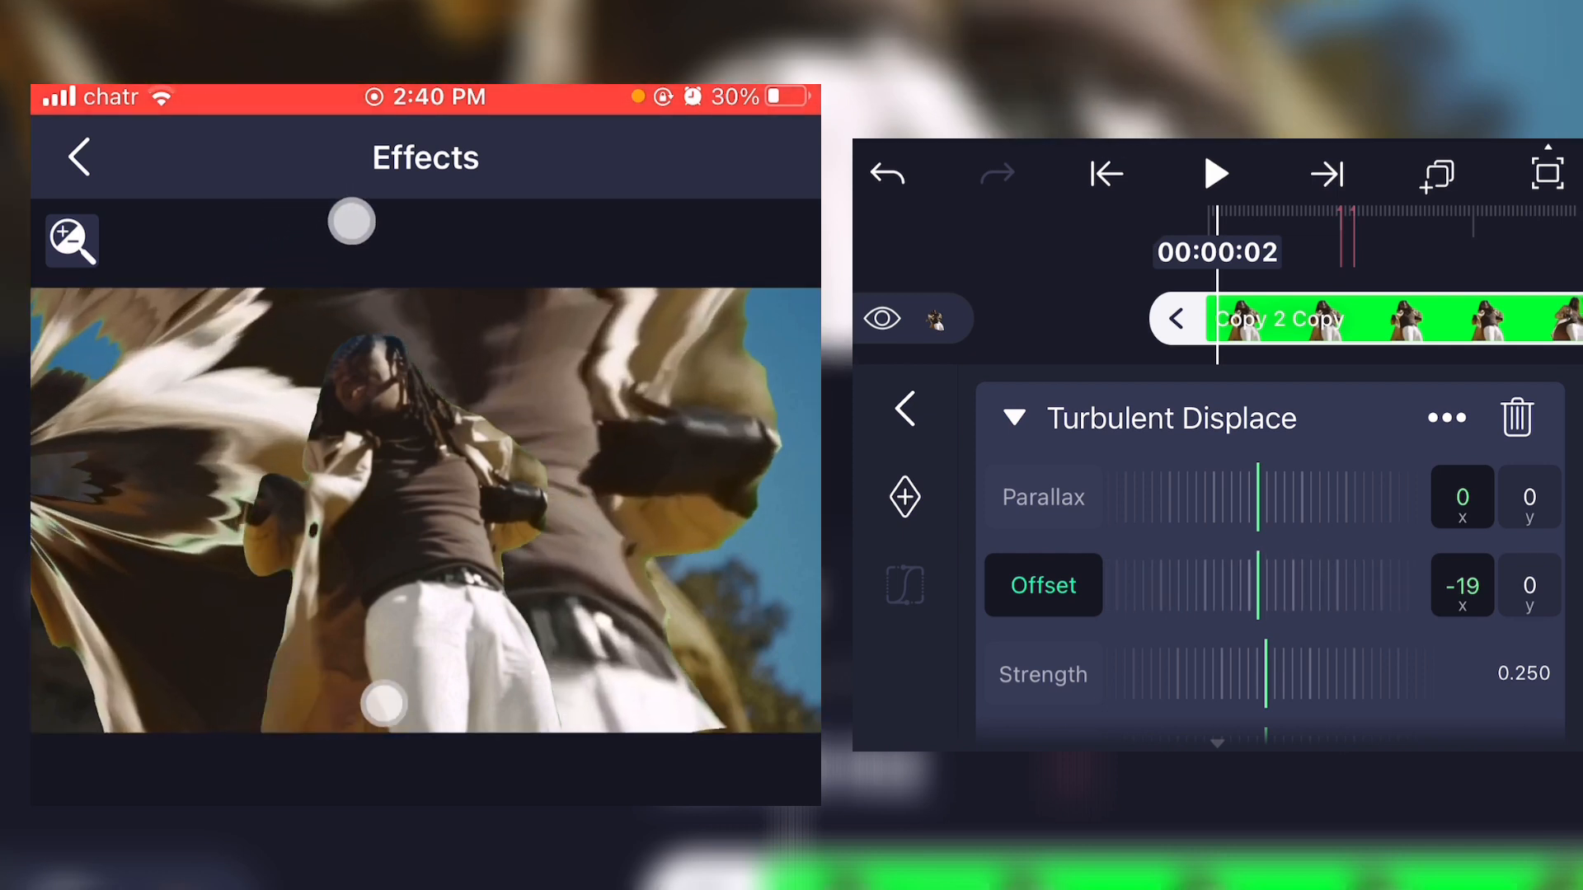
left_click_drag(1267, 602, 1296, 602)
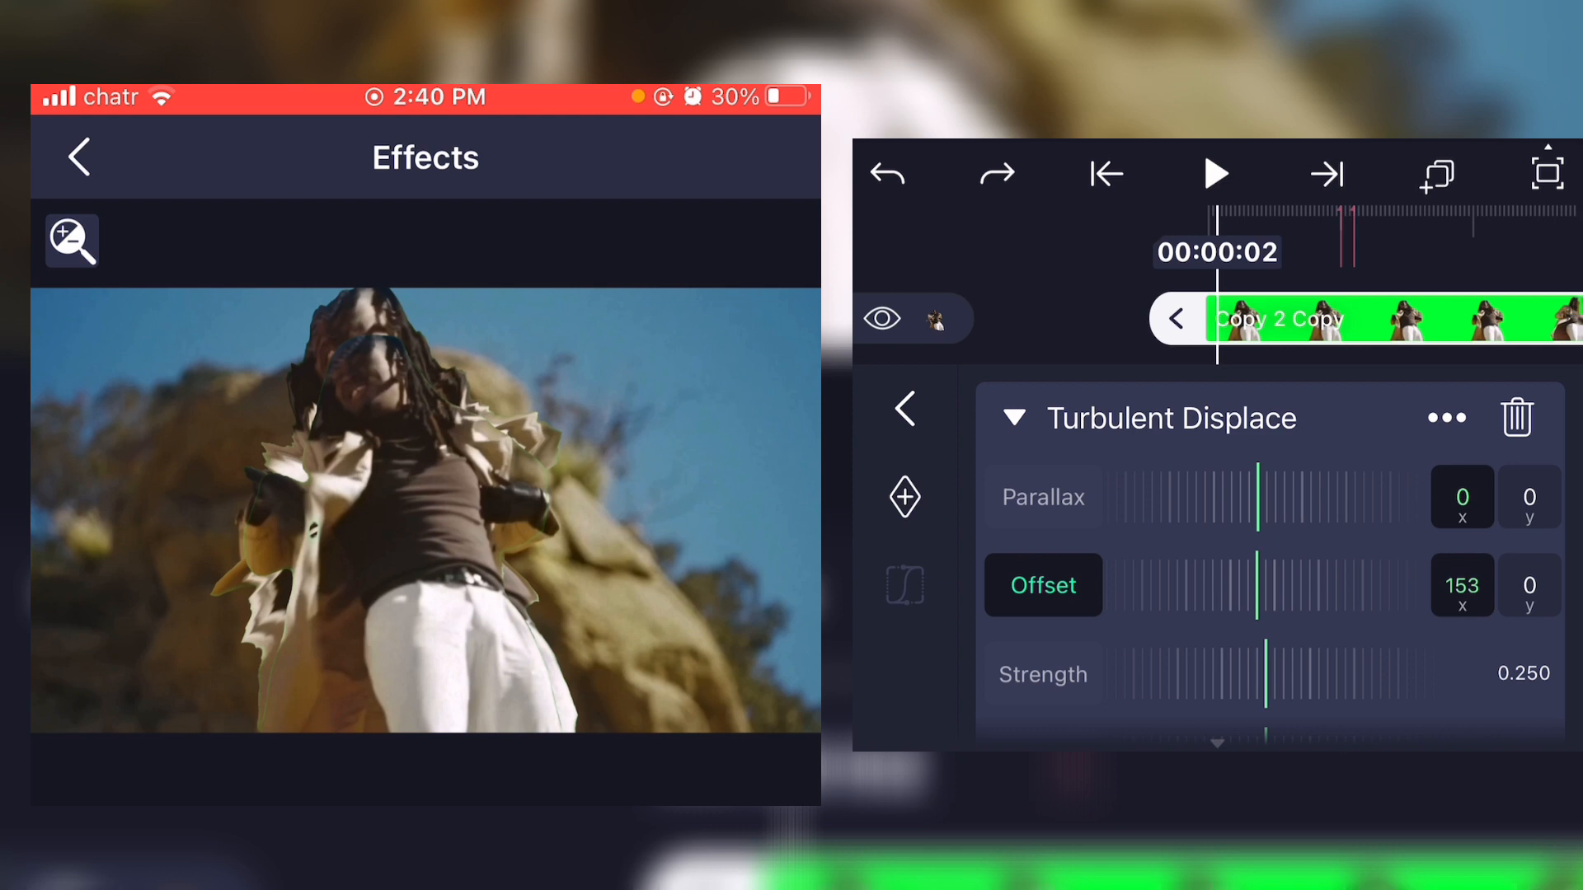
left_click_drag(1256, 585, 1303, 585)
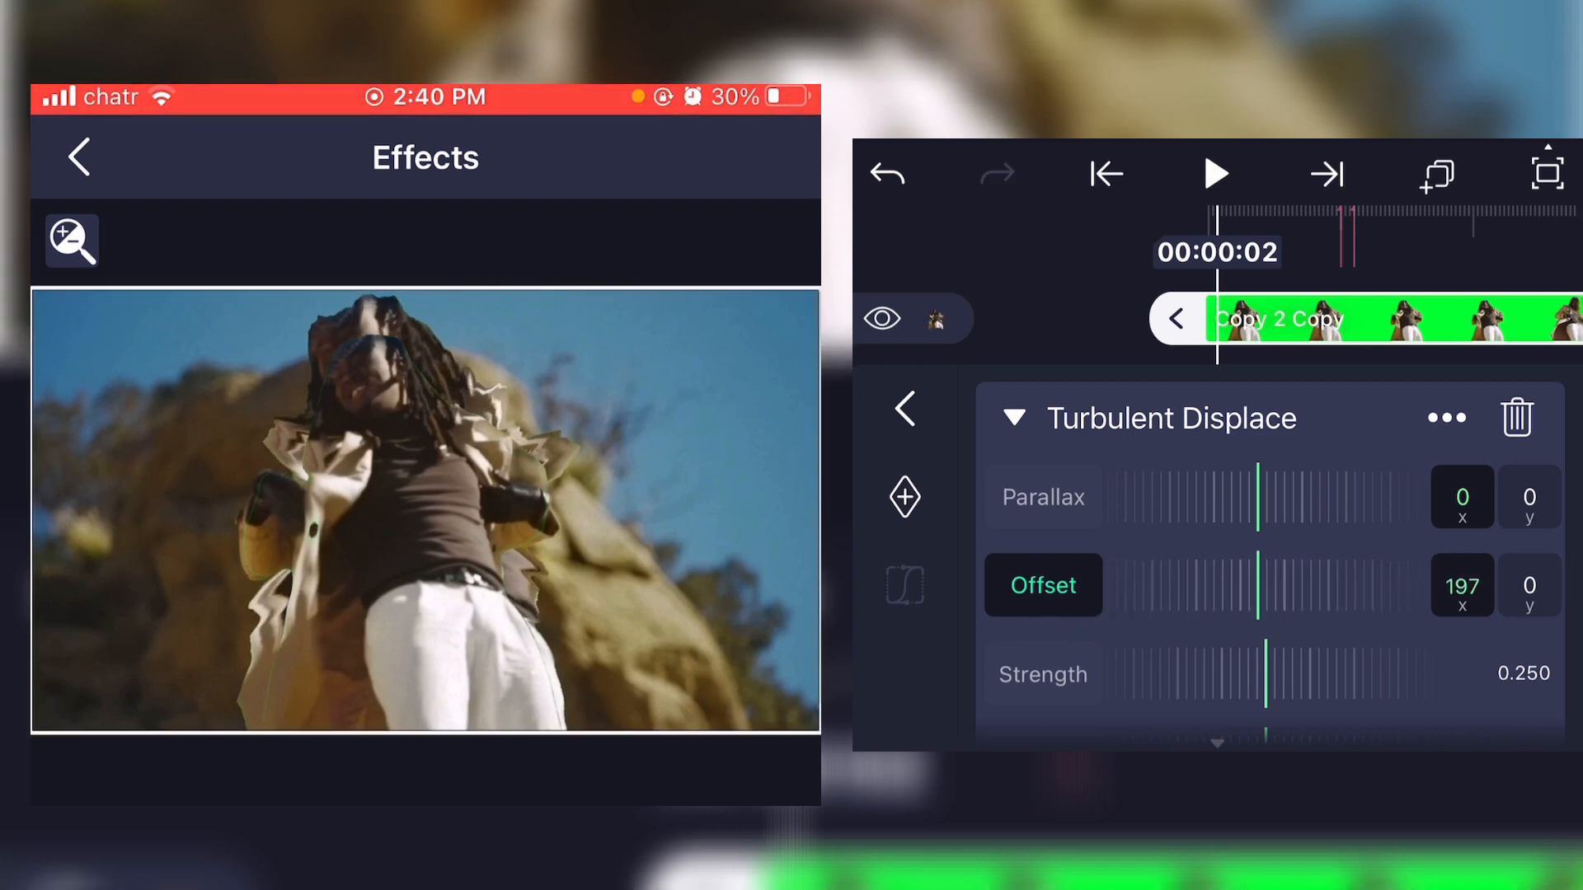
- Bring the Turbulent Displace strength down to 0.000
scroll("down", 3)
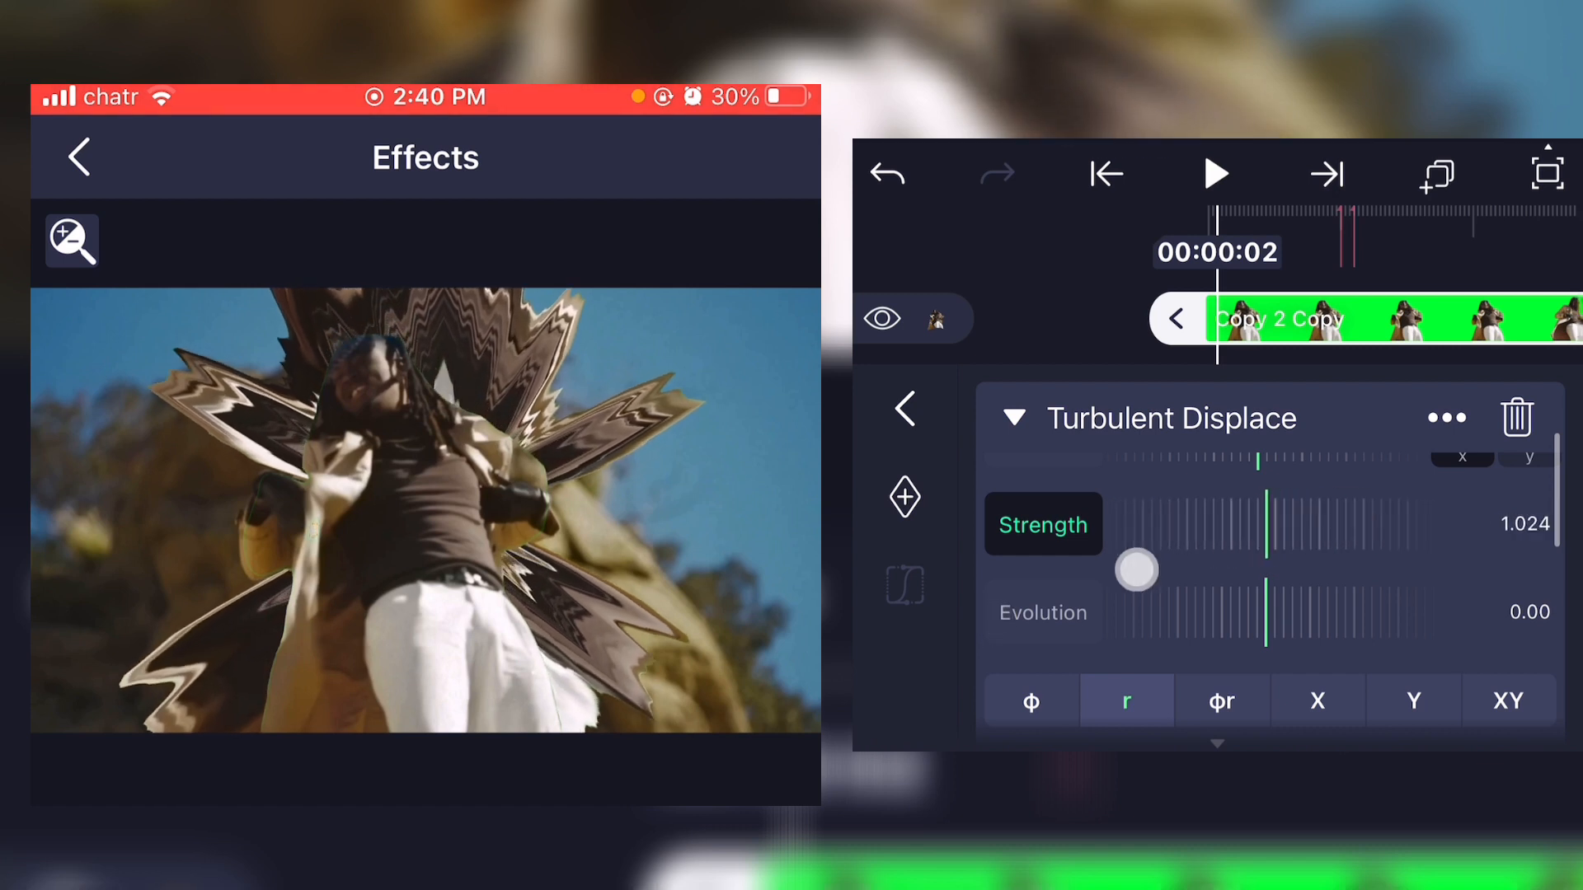
left_click(1043, 612)
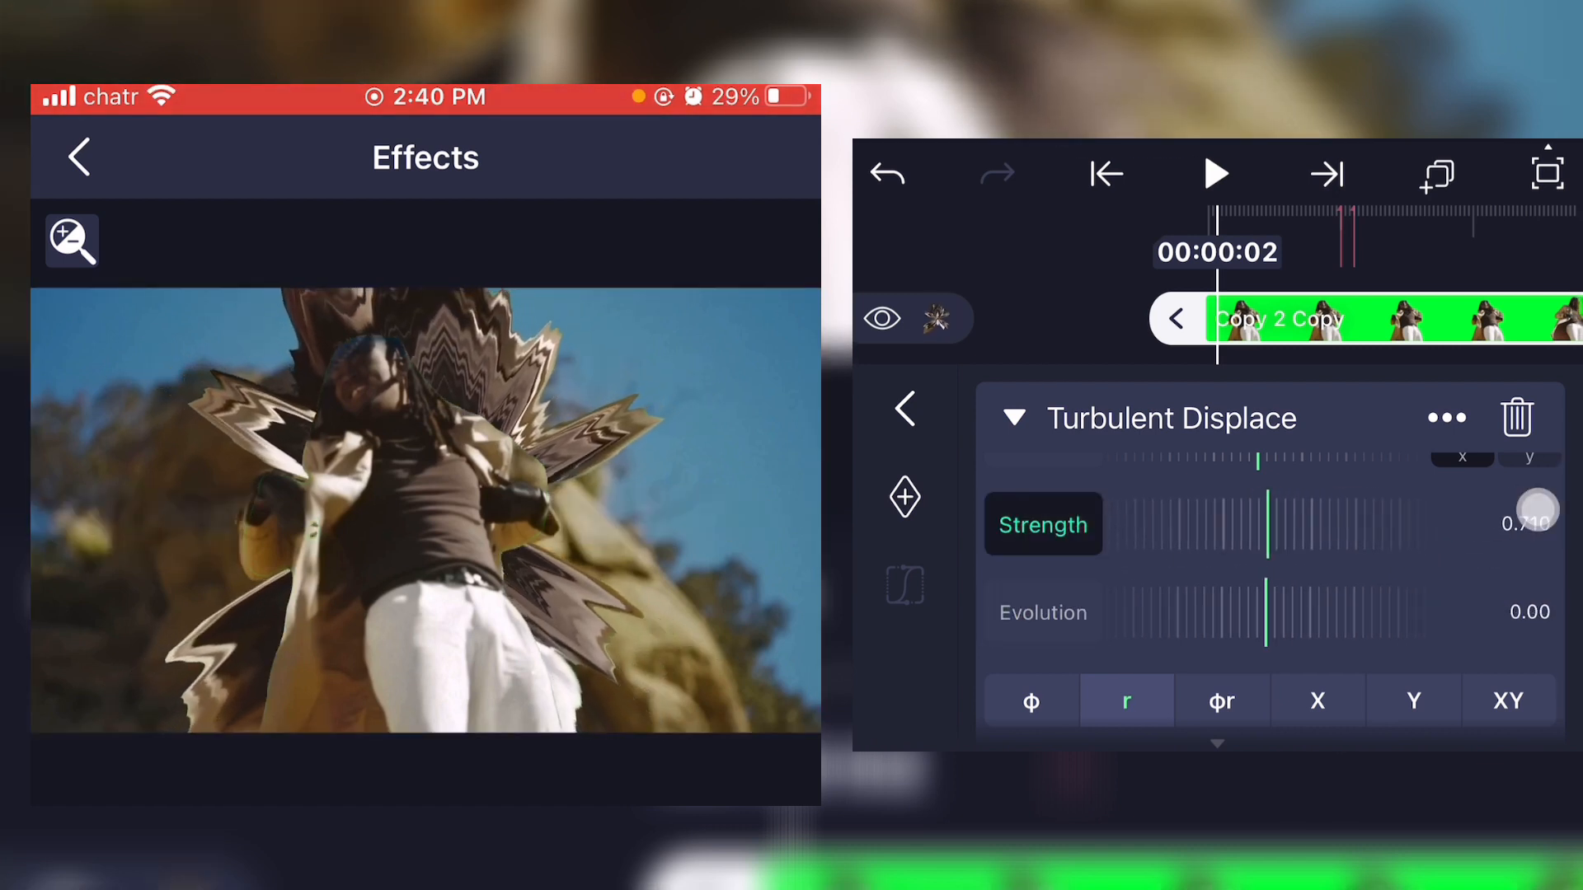
left_click_drag(1533, 507, 1353, 523)
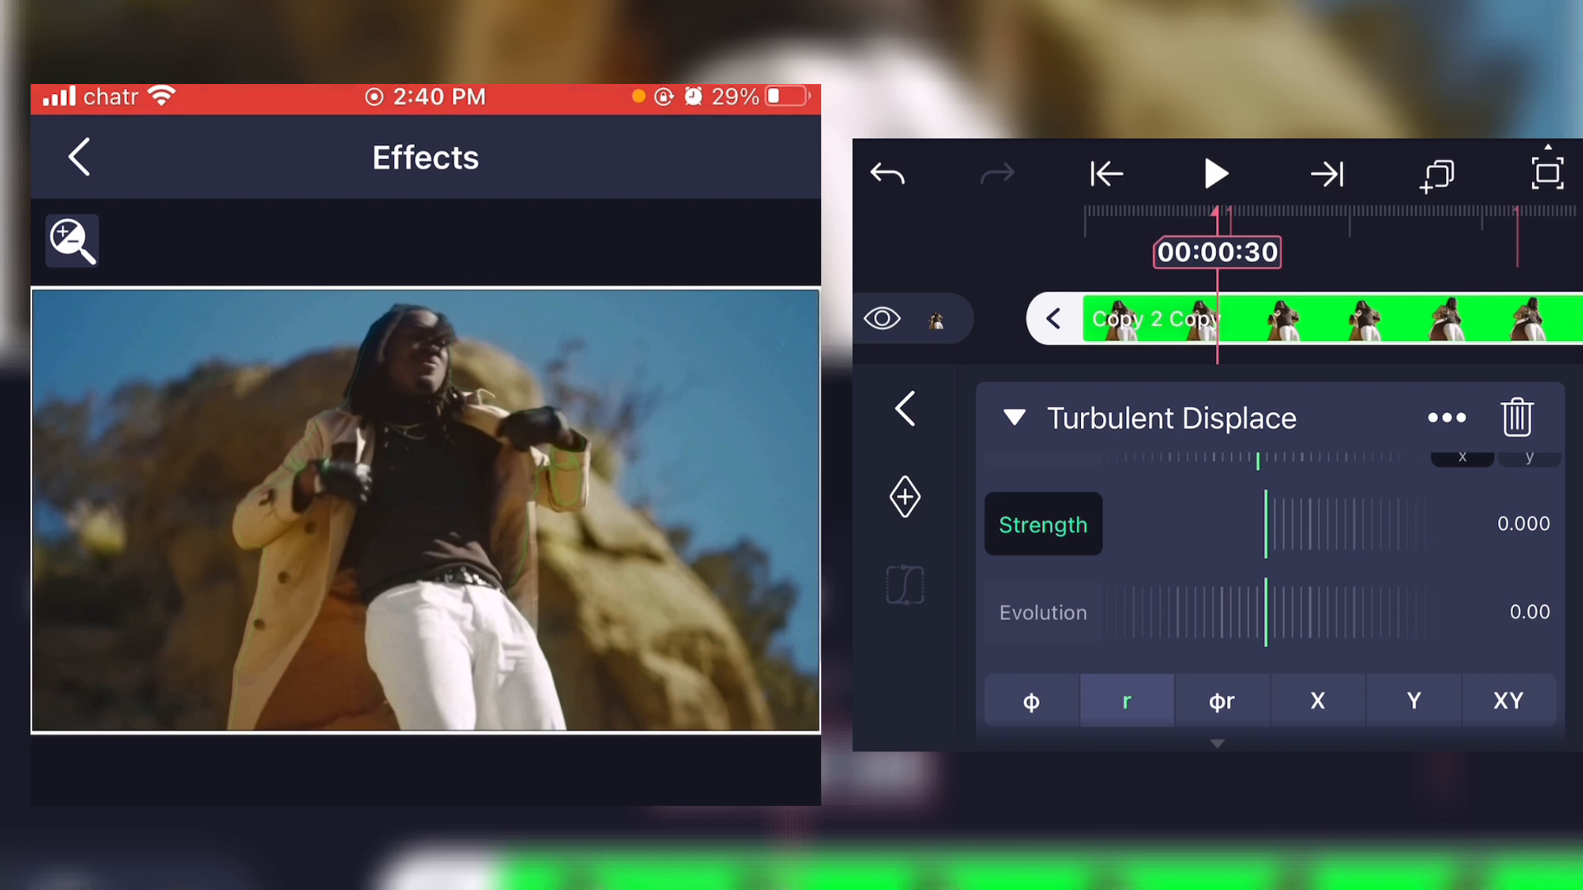
- Keyframe the strength from 0 up to about 0.79 later in the clip, with a custom Bezier ease
left_click(903, 496)
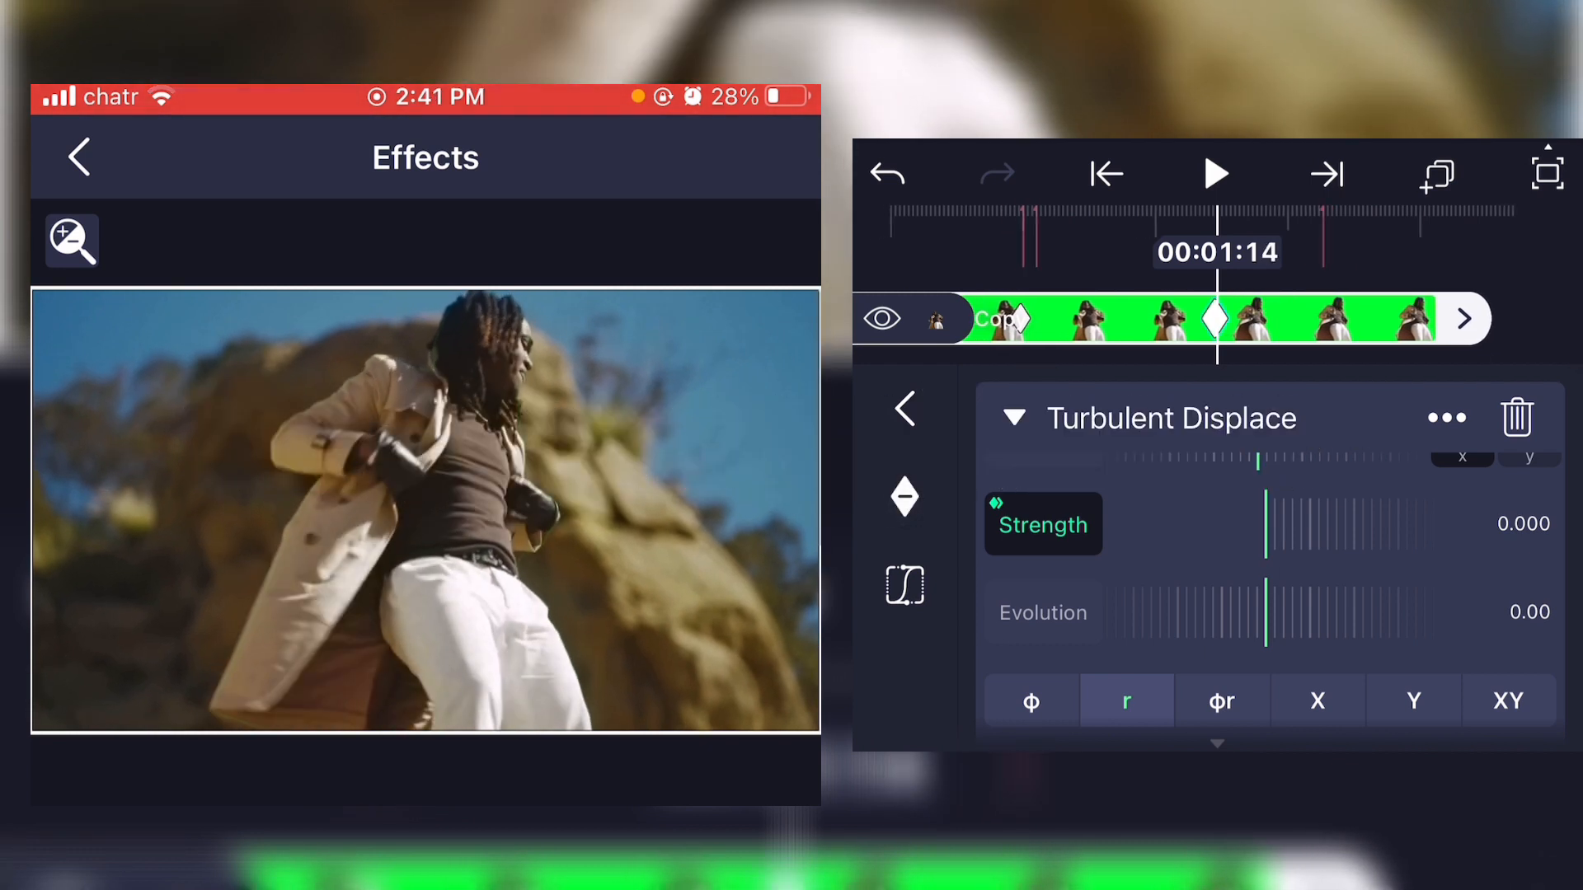
left_click_drag(1267, 523, 1253, 522)
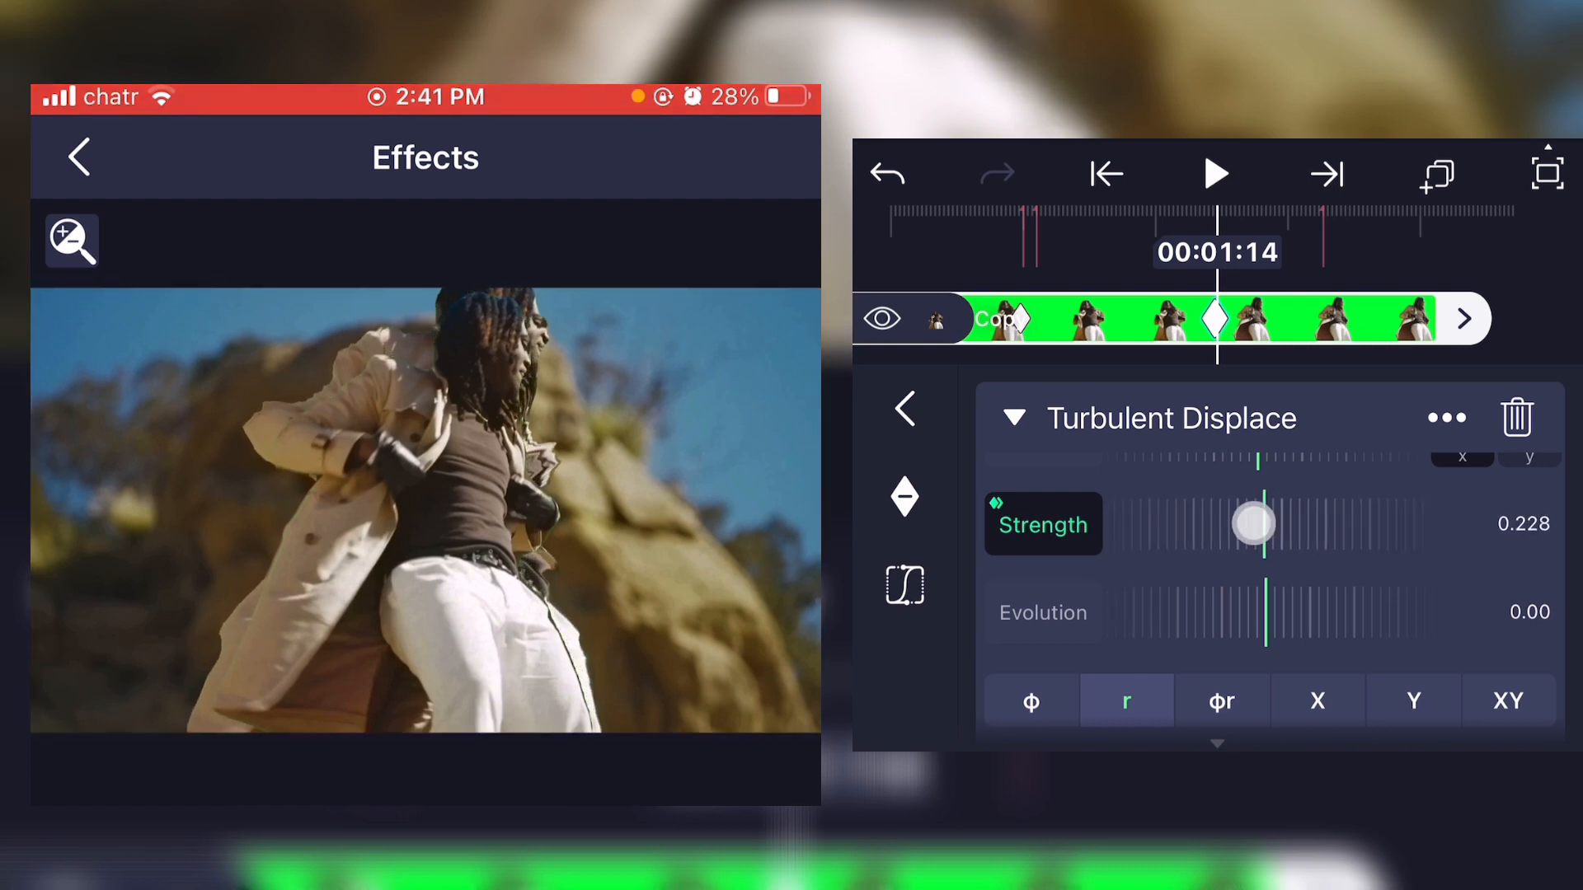
left_click_drag(1255, 522, 1081, 576)
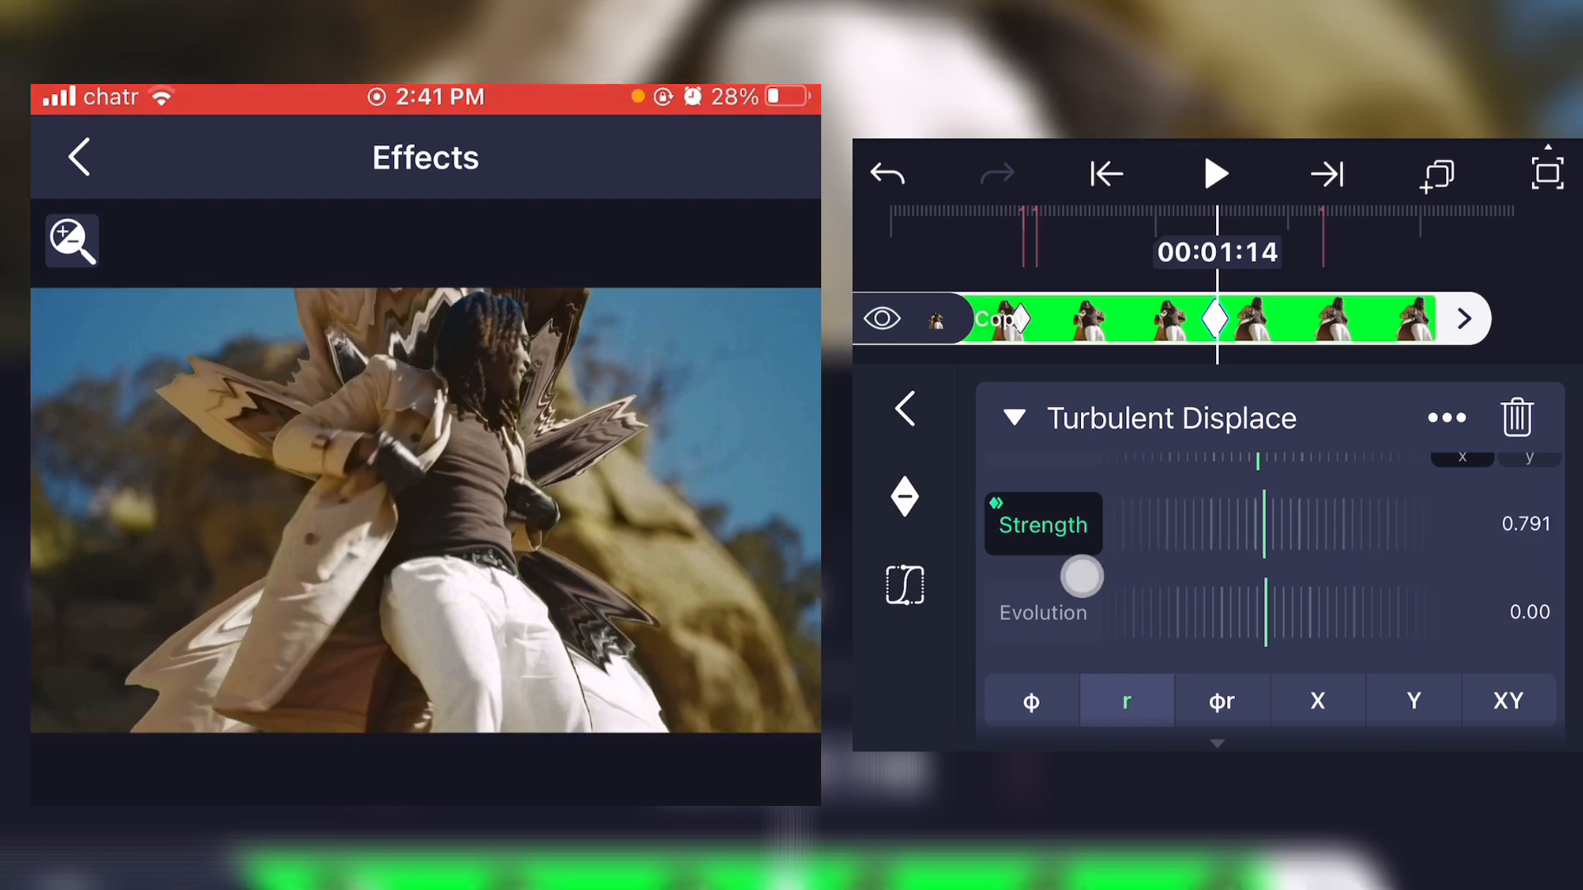
left_click_drag(1081, 577, 1295, 508)
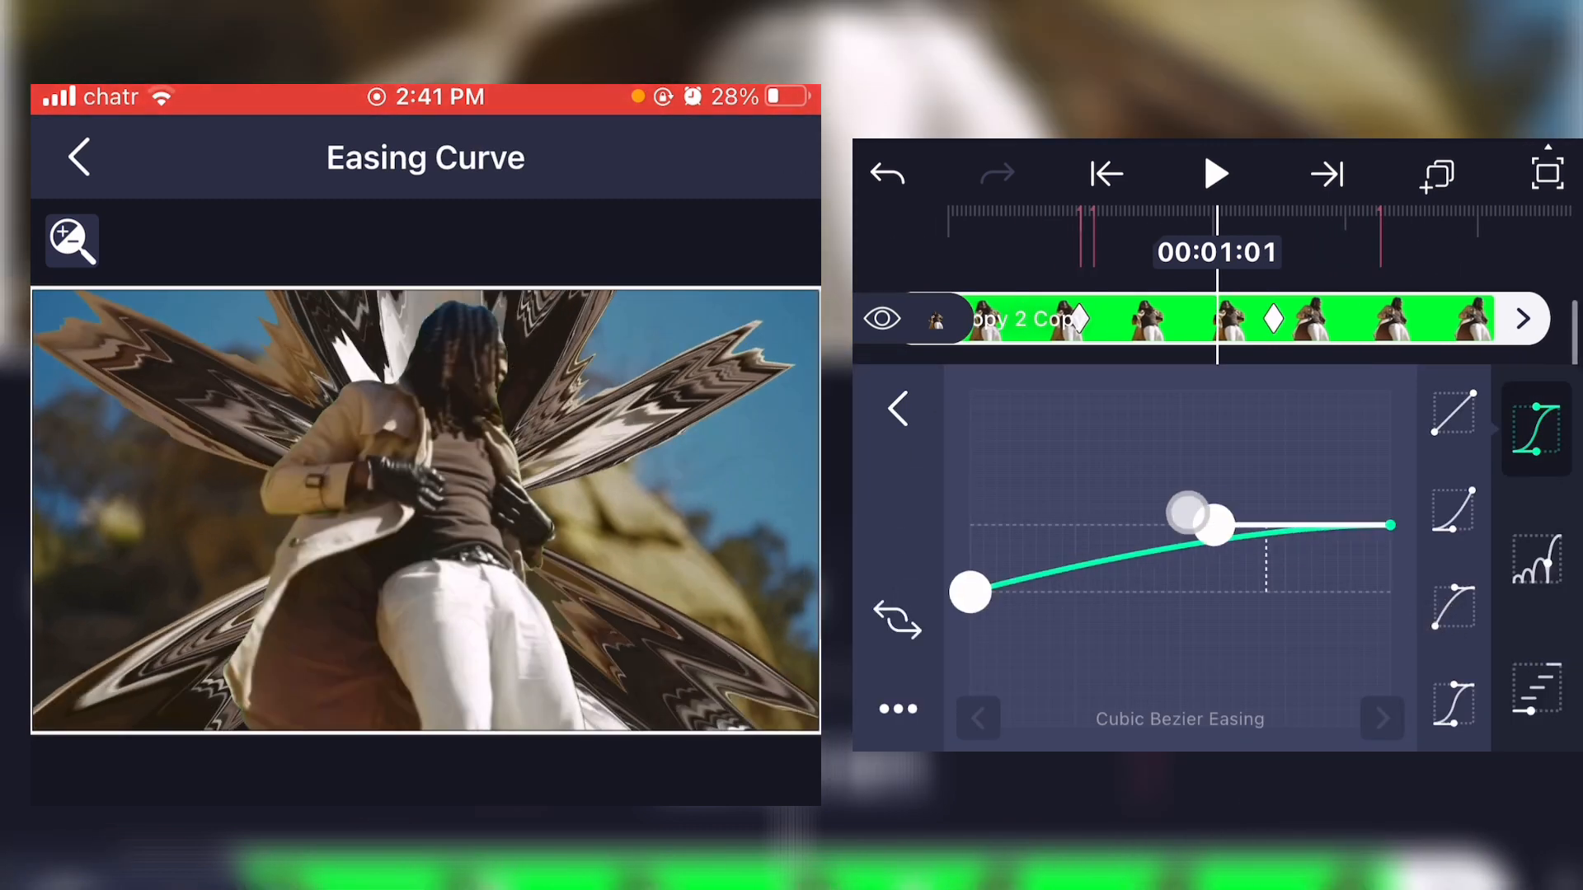
left_click_drag(1191, 509, 1035, 509)
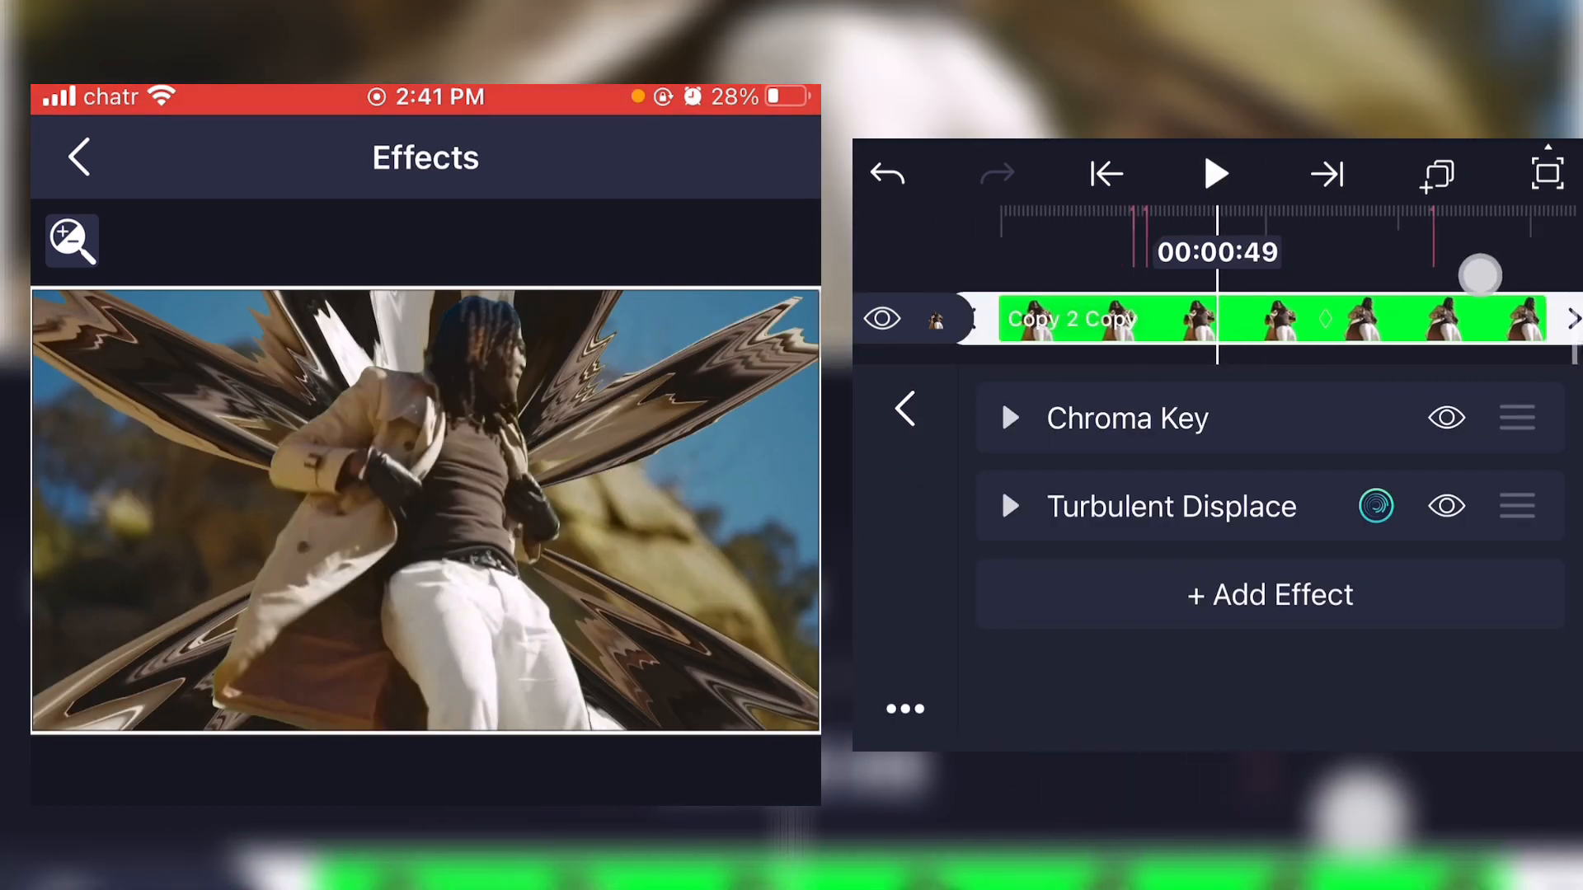
- Apply a Fractal Warp effect to the dancer copy for swirling liquid shapes
left_click(1270, 594)
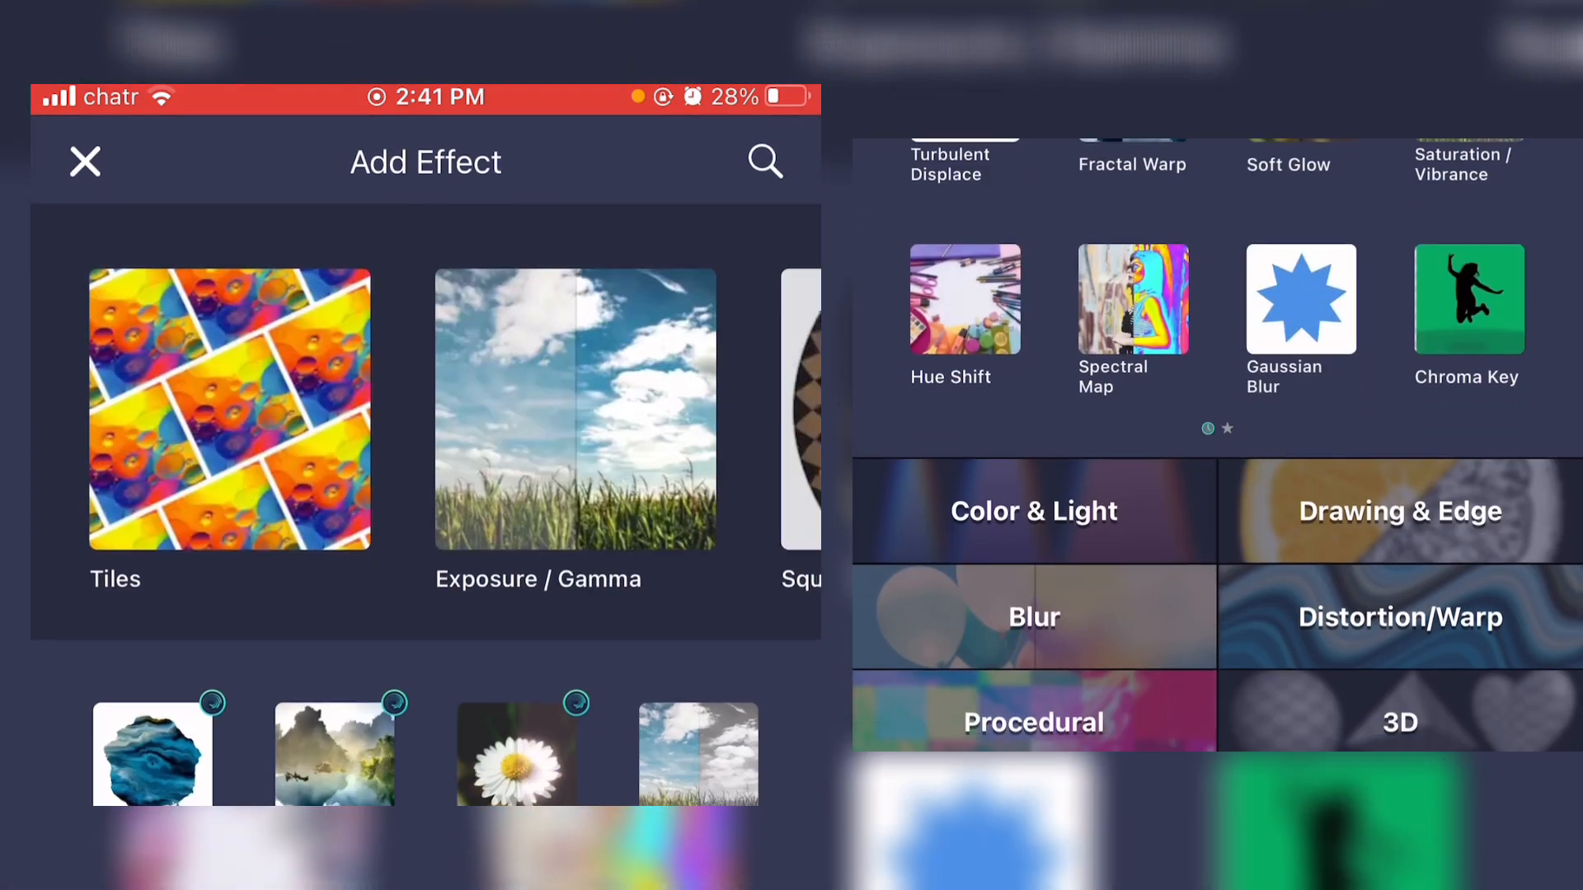
left_click(1400, 617)
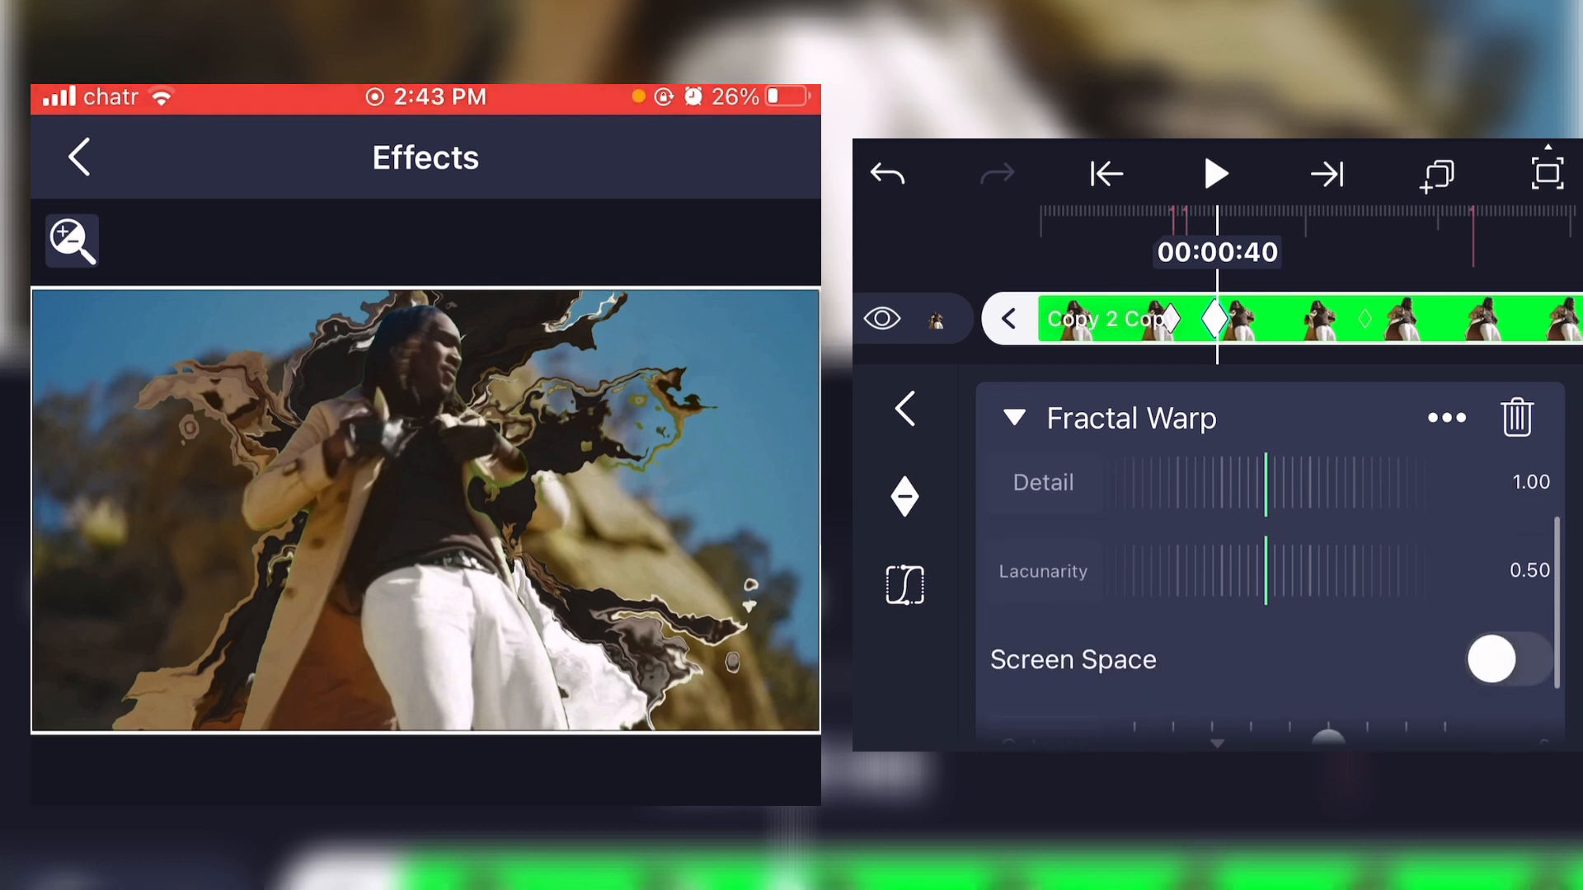
- Raise the Turbulent Displace strength at a later keyframe around 2.011 s
scroll("down", 3)
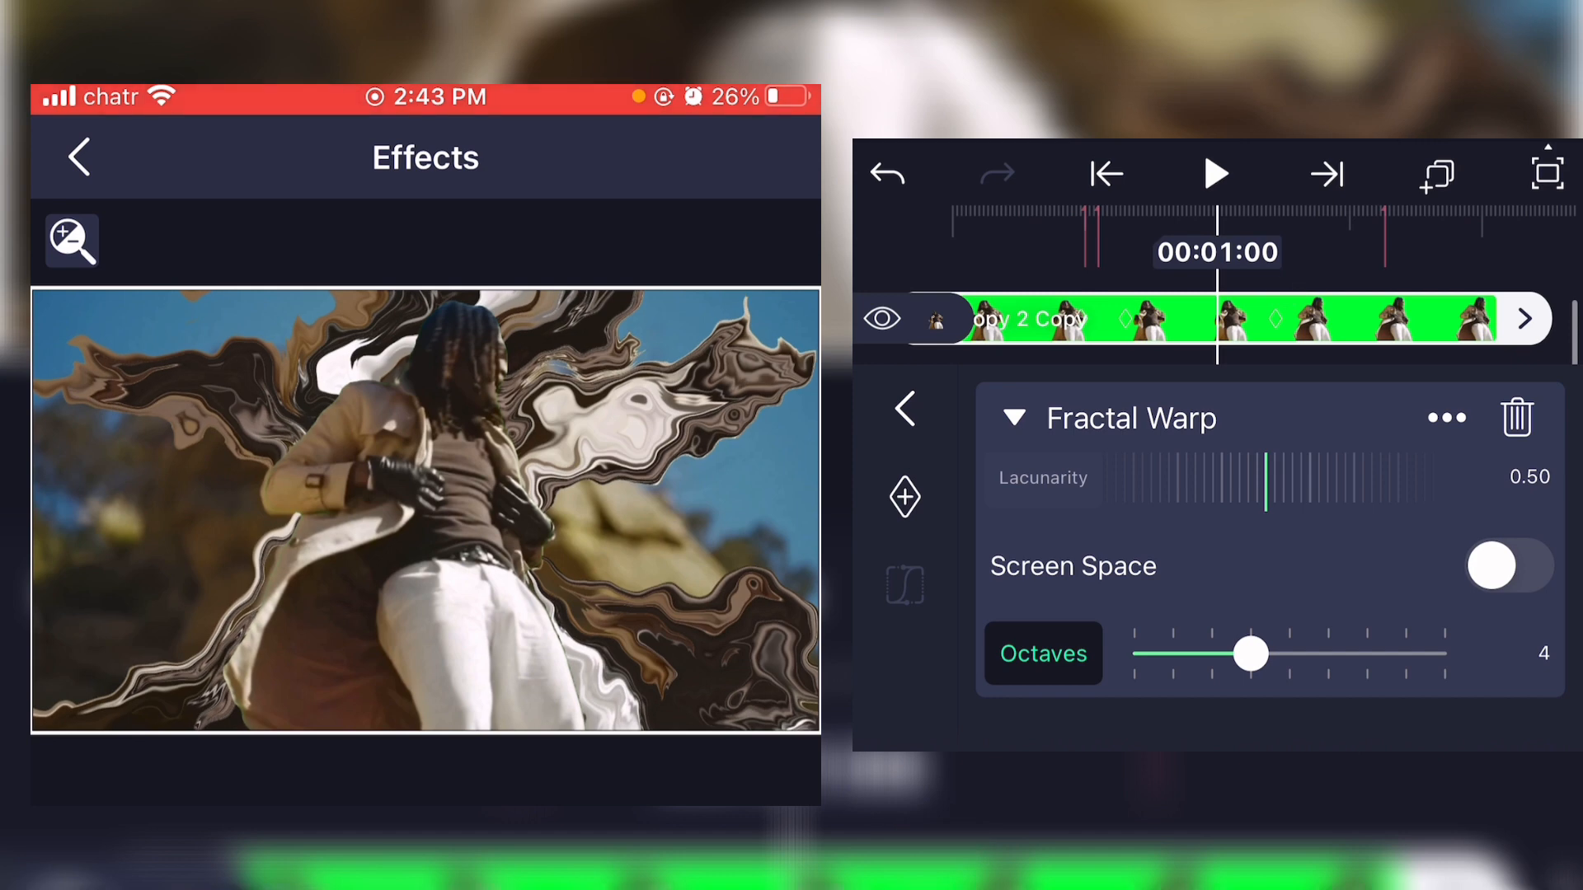
scroll("down", 3)
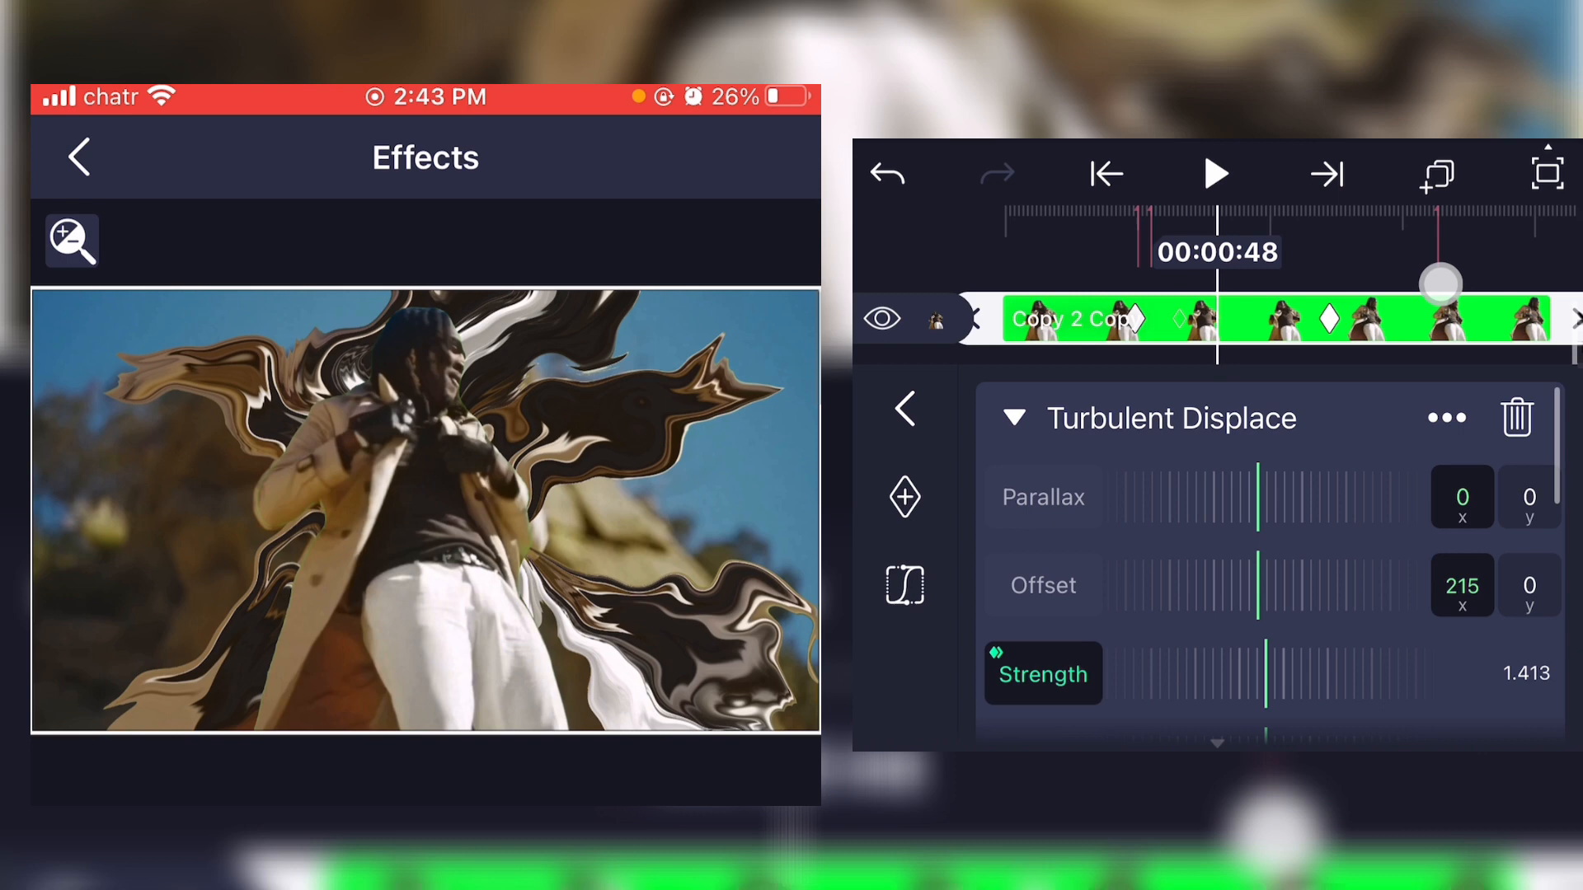
left_click_drag(1292, 675, 1124, 674)
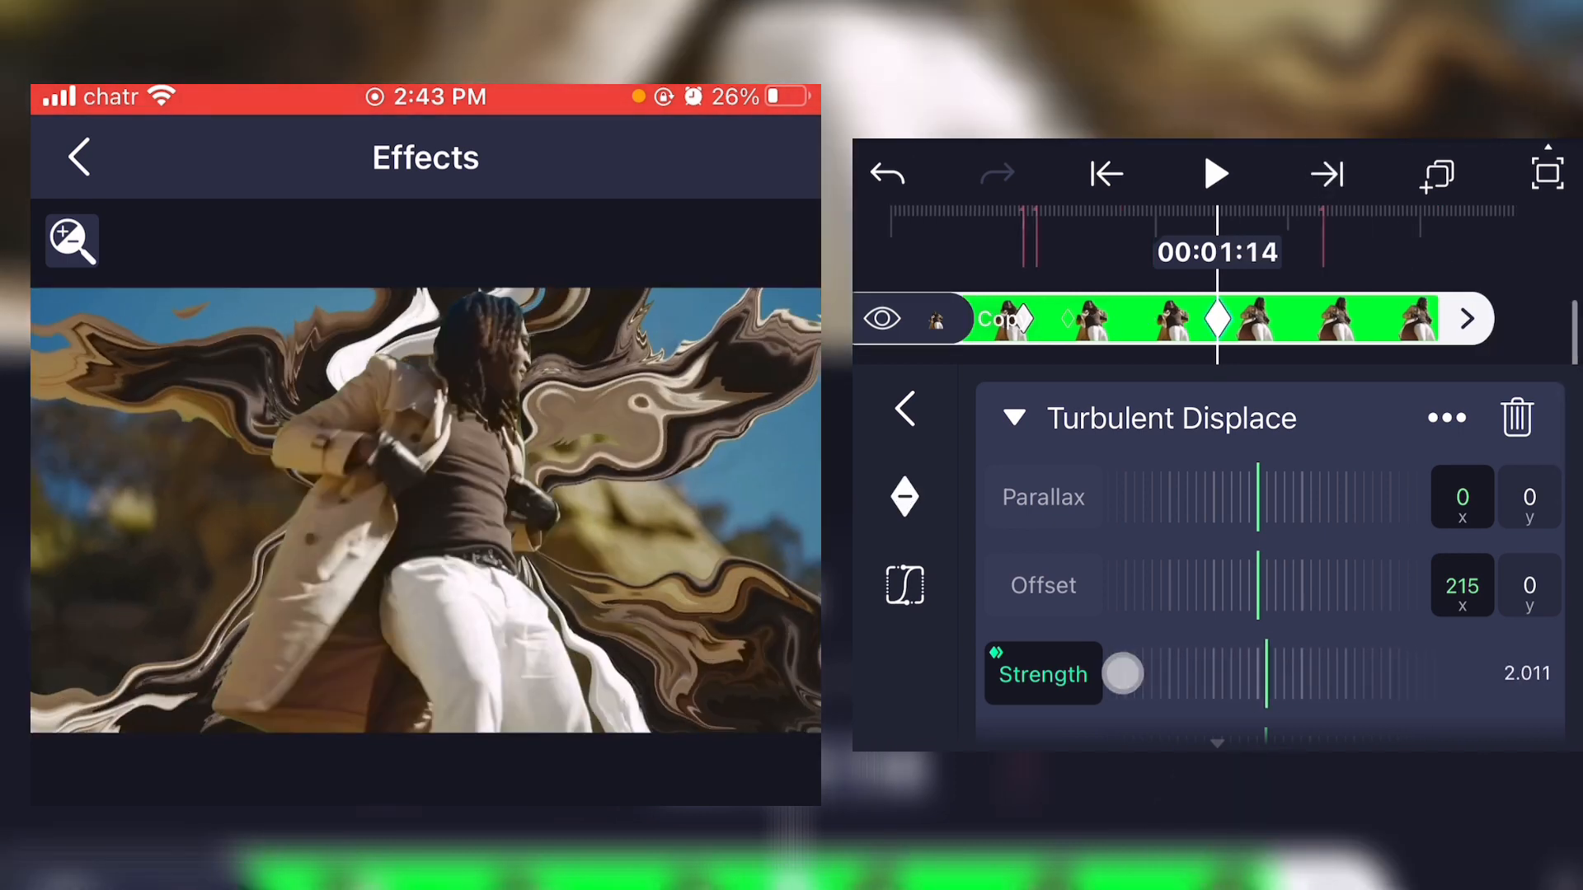
- Fine-tune the Turbulent Displace bias to a slight negative value
scroll("down", 3)
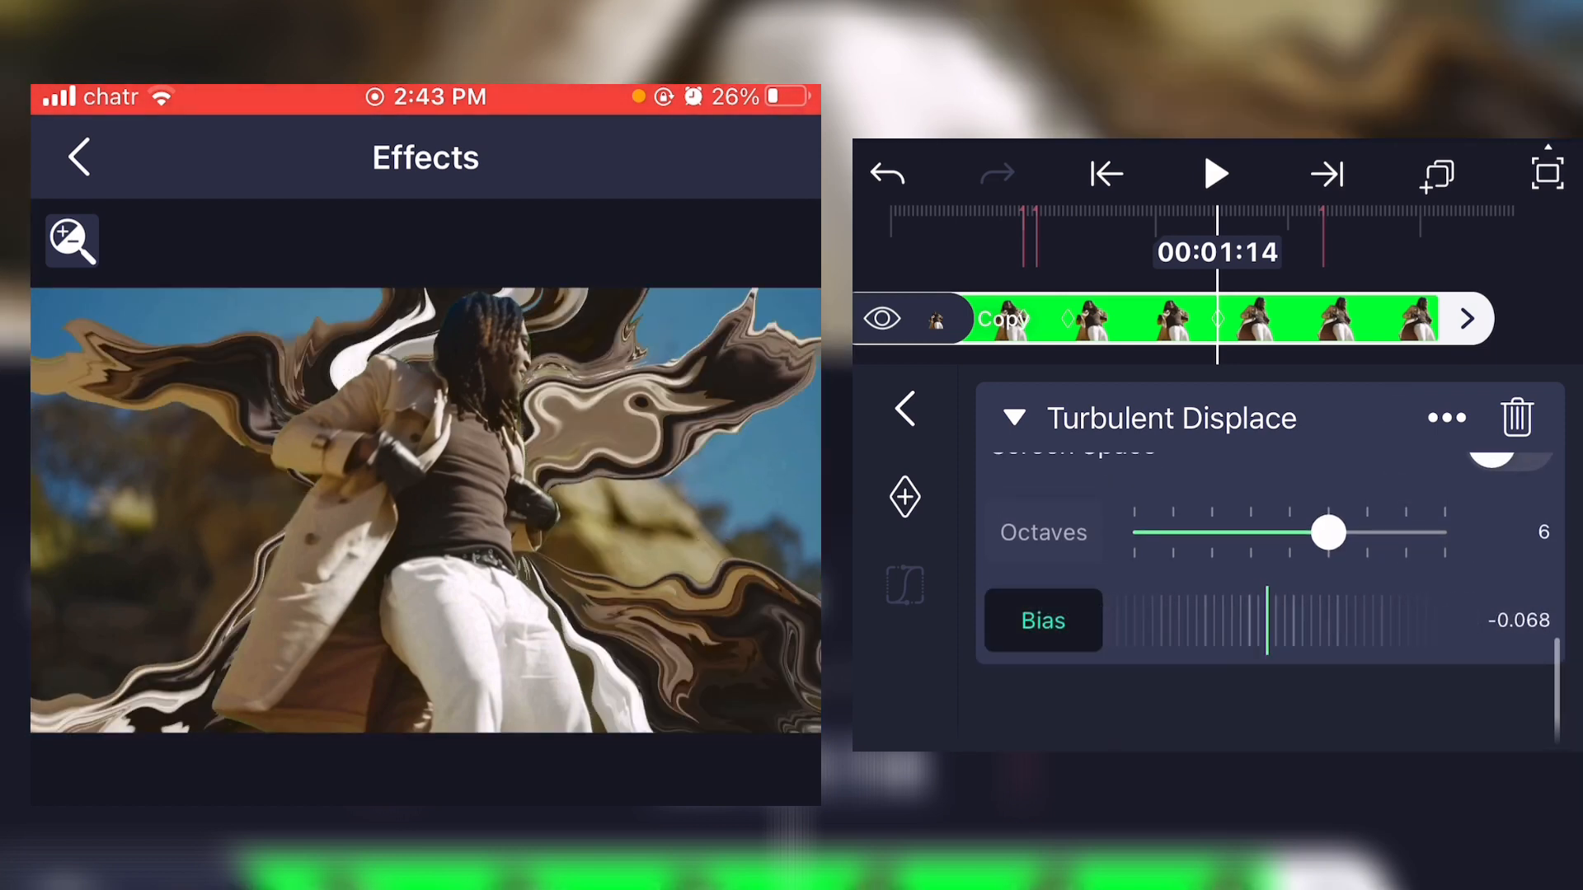
left_click_drag(1269, 621, 1232, 601)
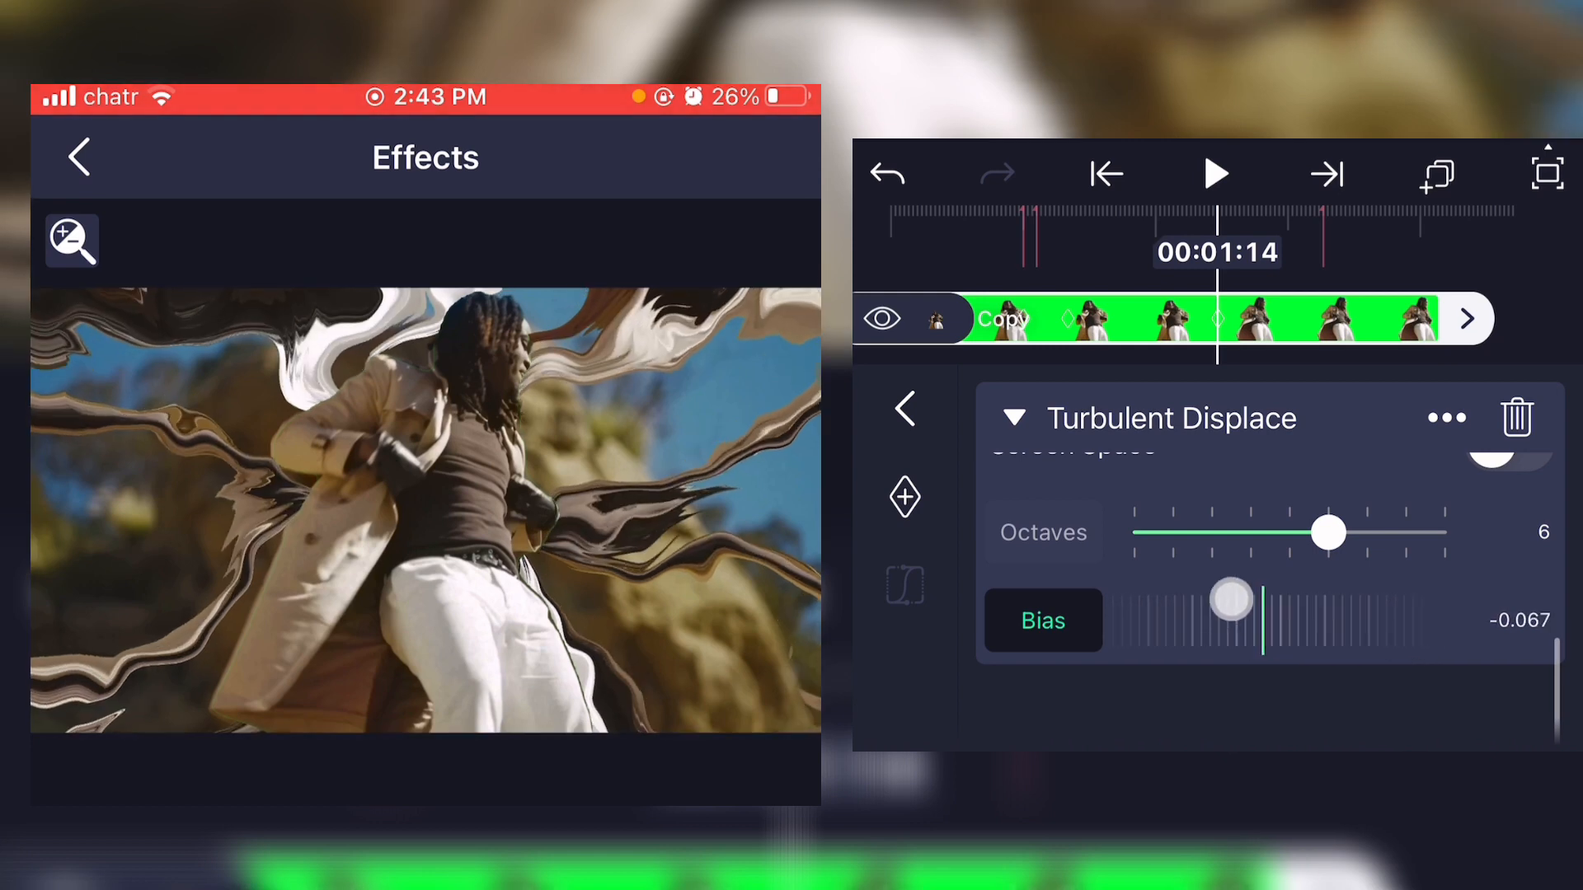
left_click_drag(1231, 602, 1173, 623)
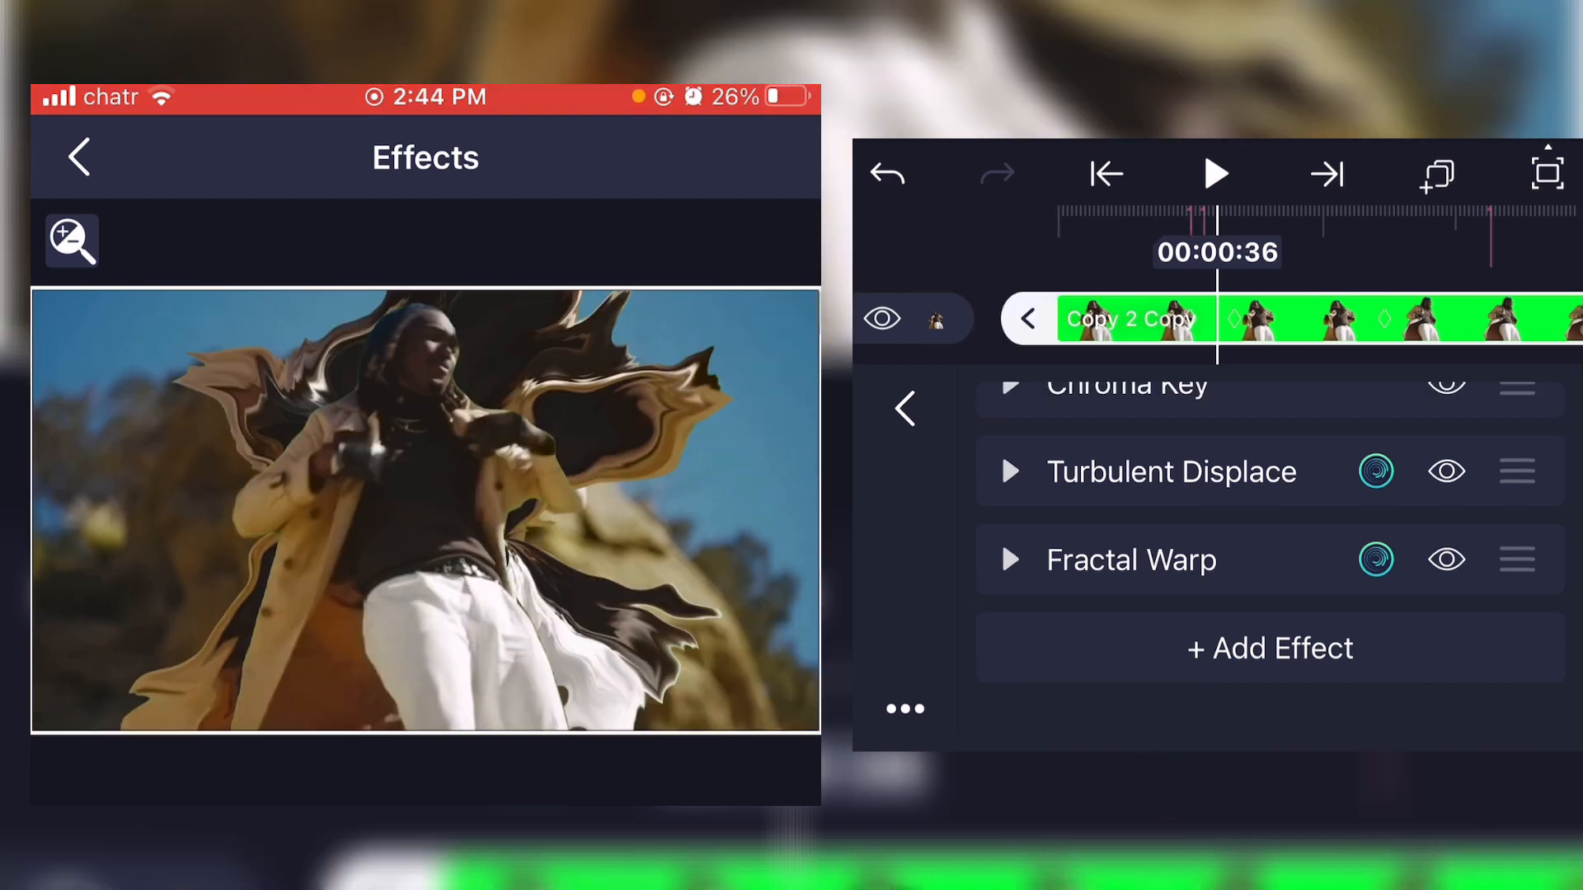
- Reshape the distortion keyframes' easing with a cubic bezier curve
left_click(1131, 559)
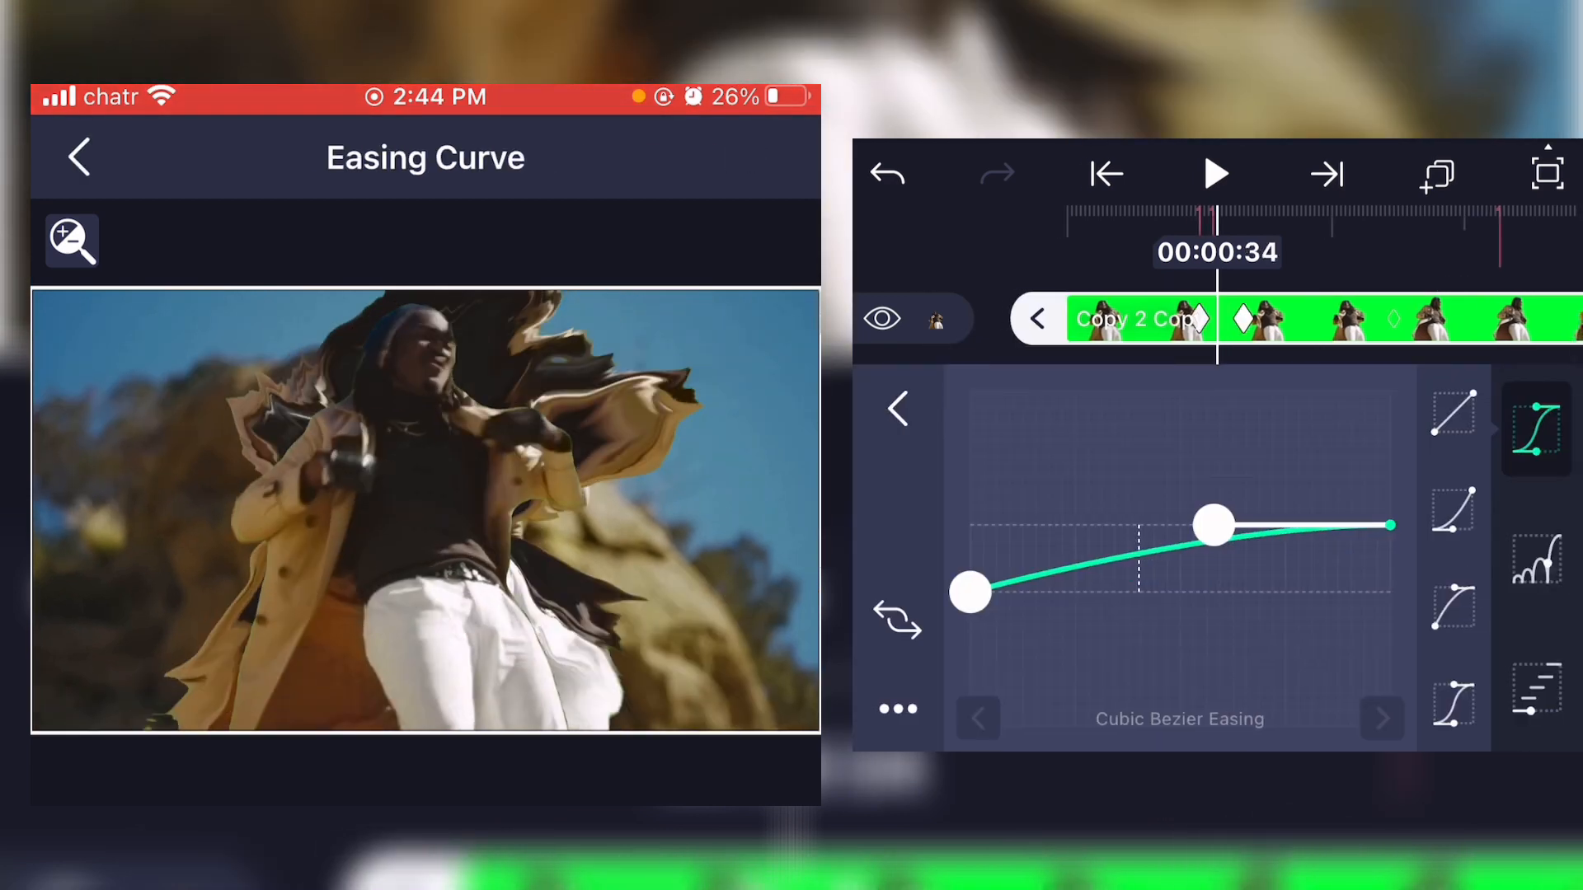
left_click(896, 409)
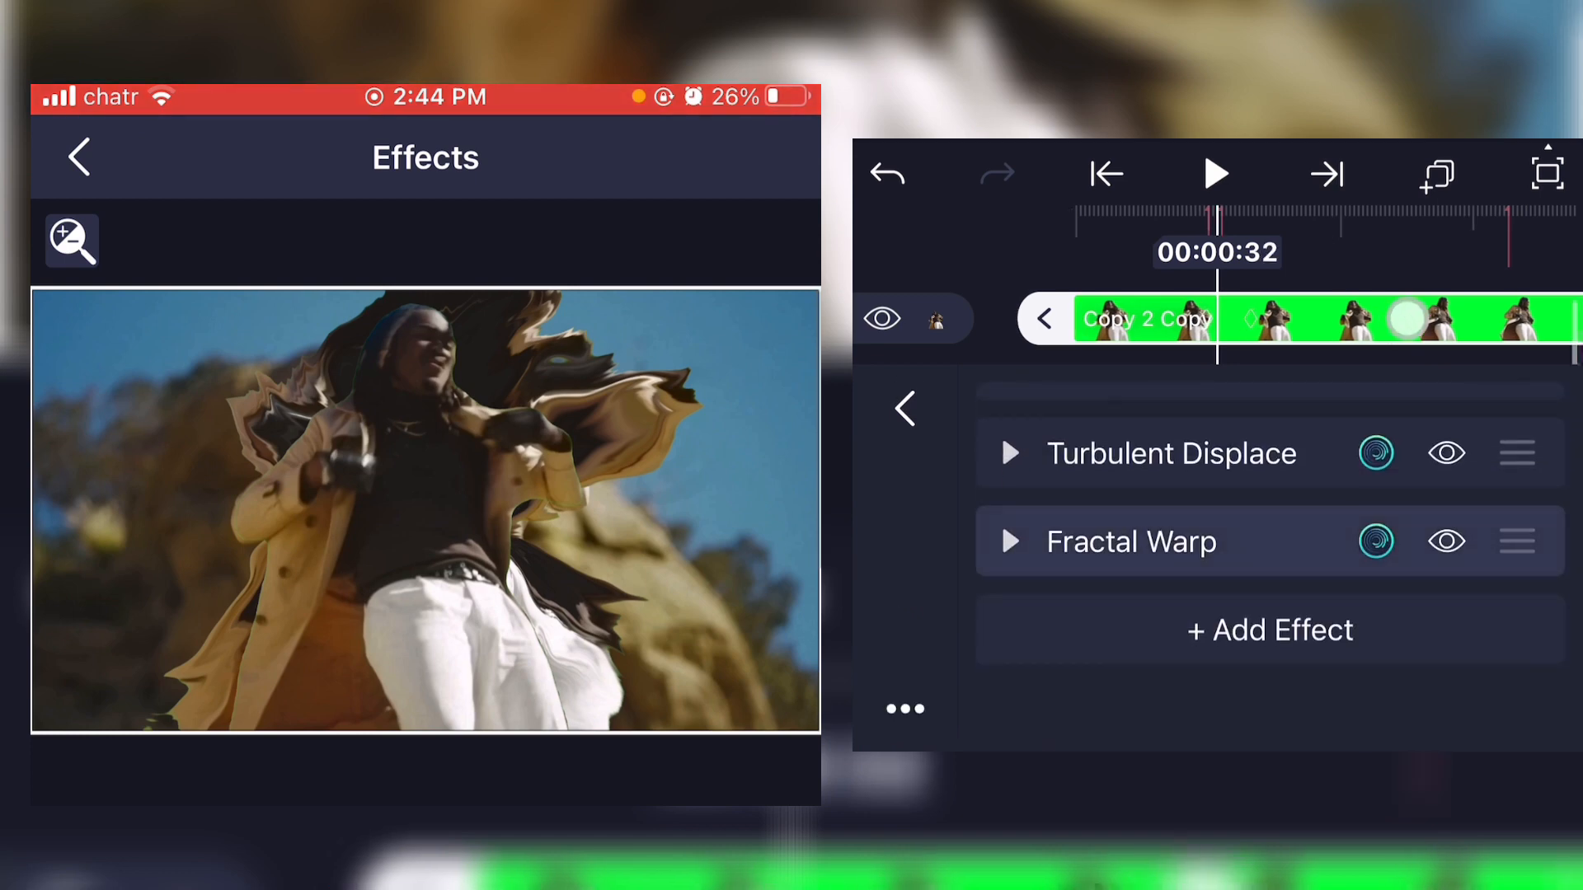
left_click(1217, 174)
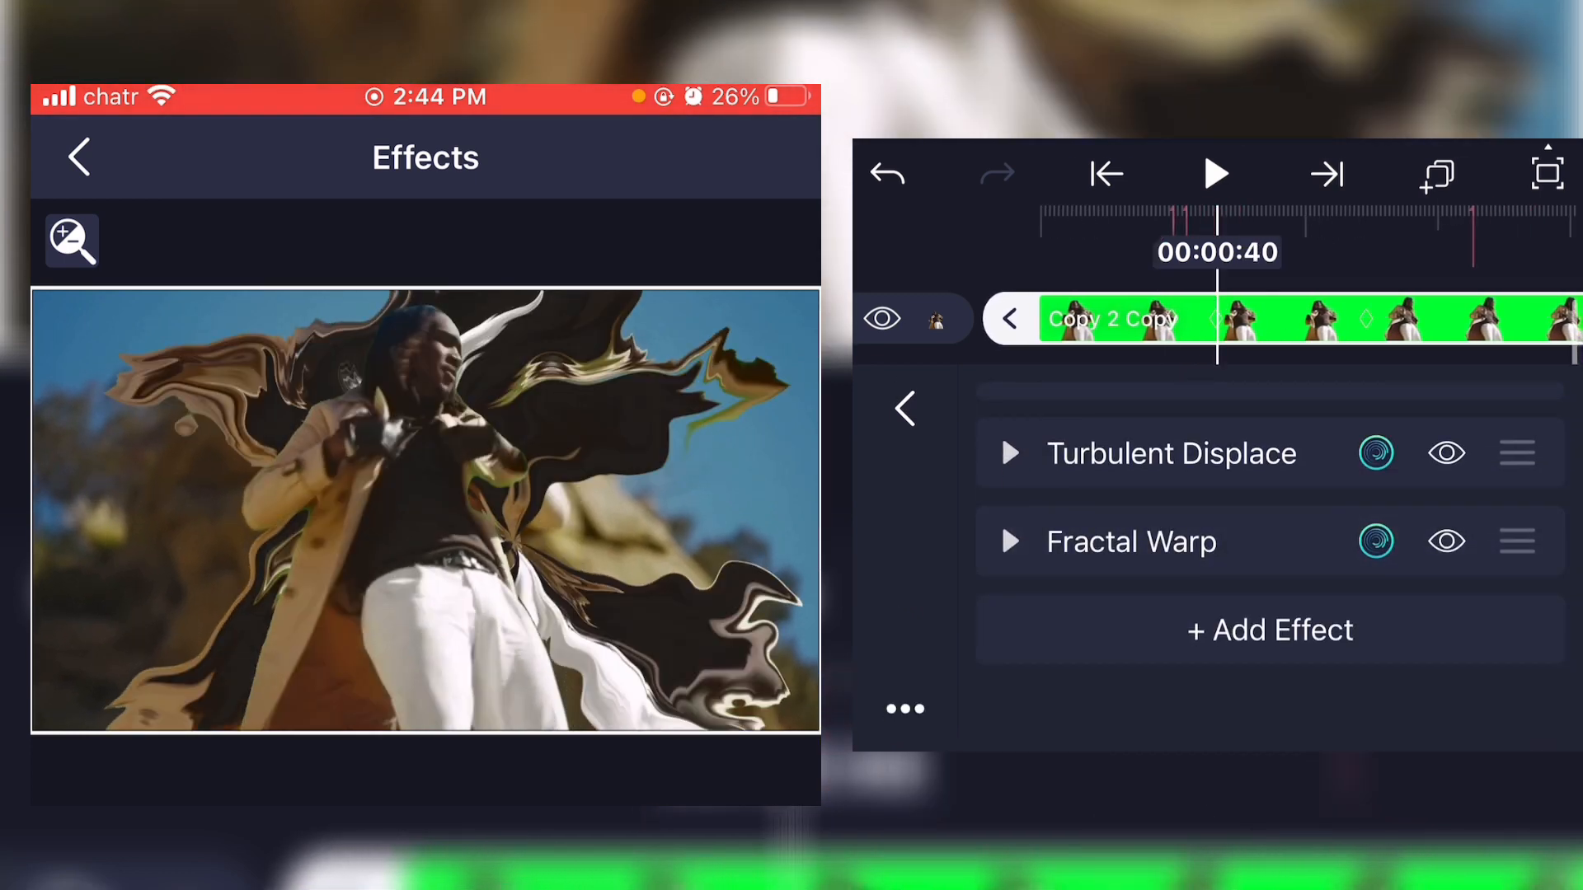
- Bring up the Add Effect browser on the layer's effects list
left_click(1269, 629)
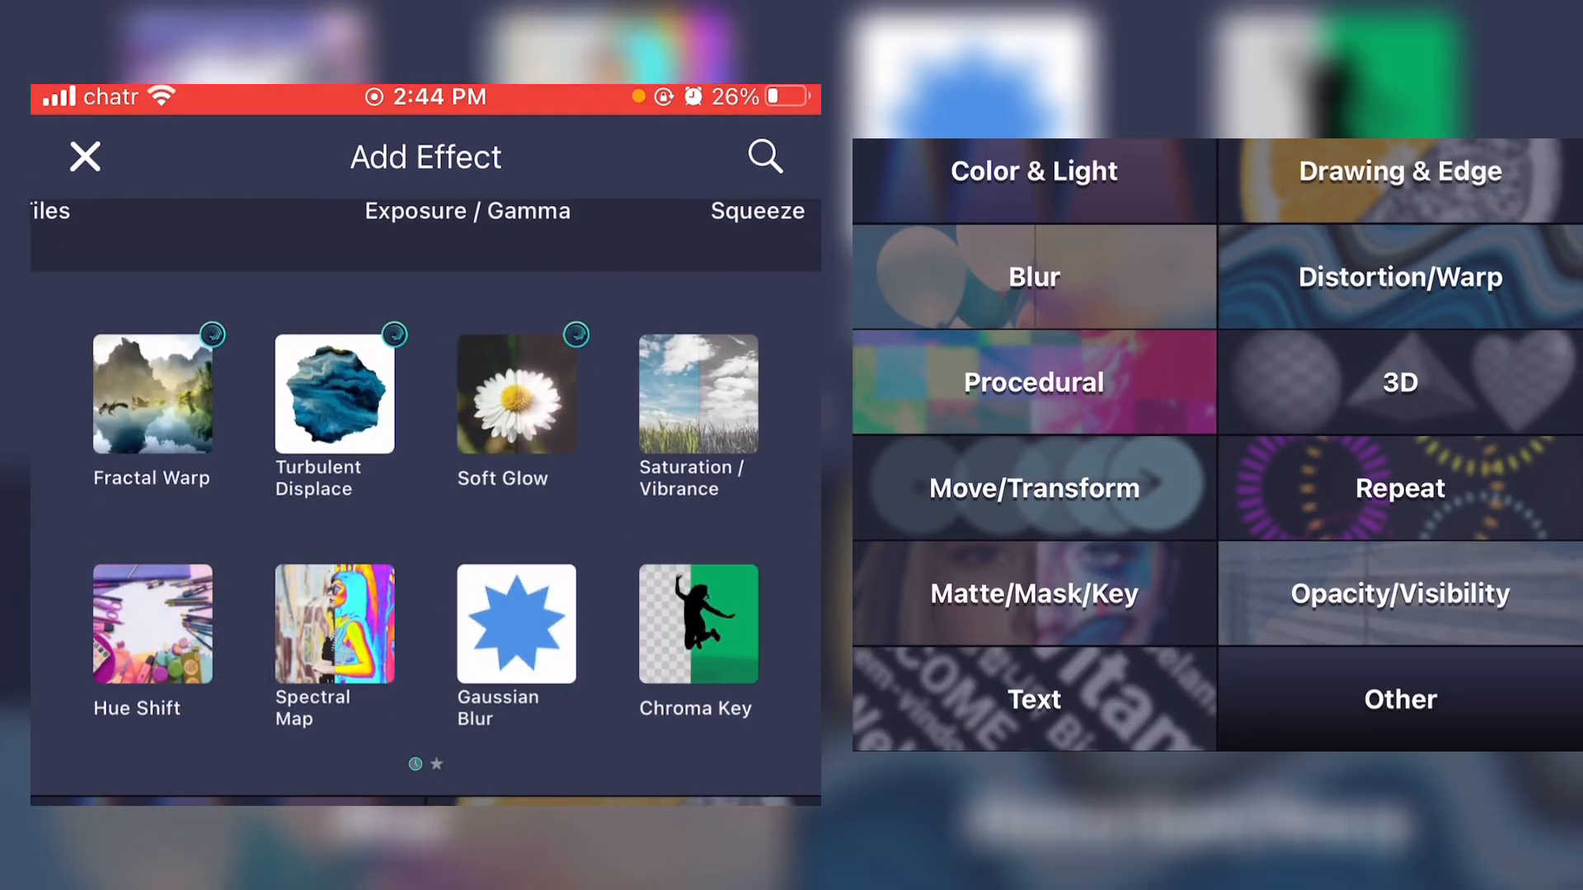
left_click(1033, 277)
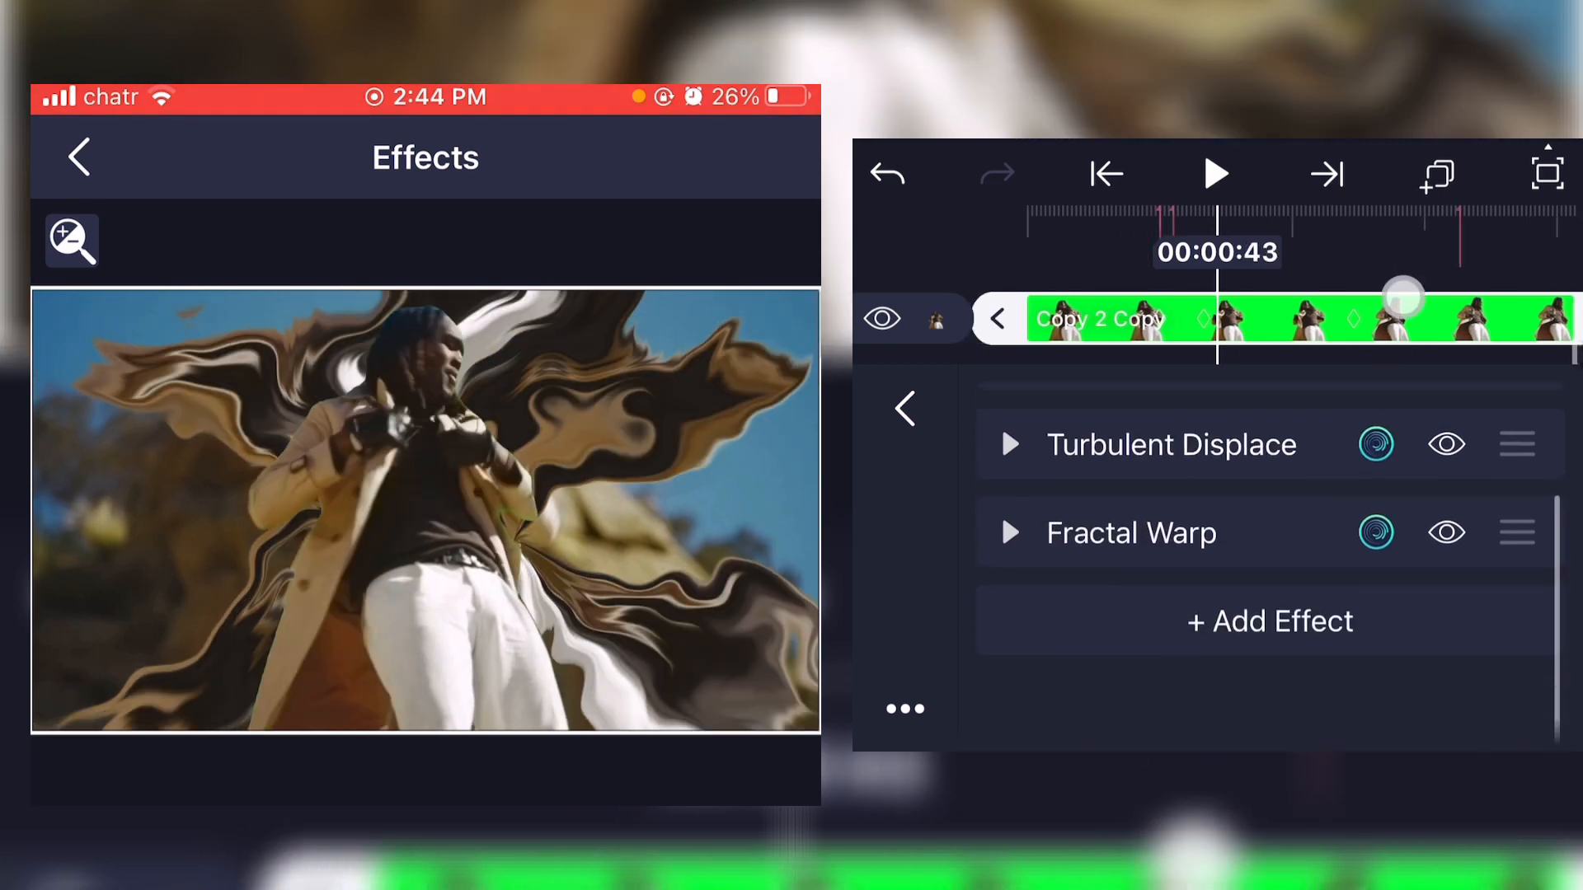
left_click(1269, 620)
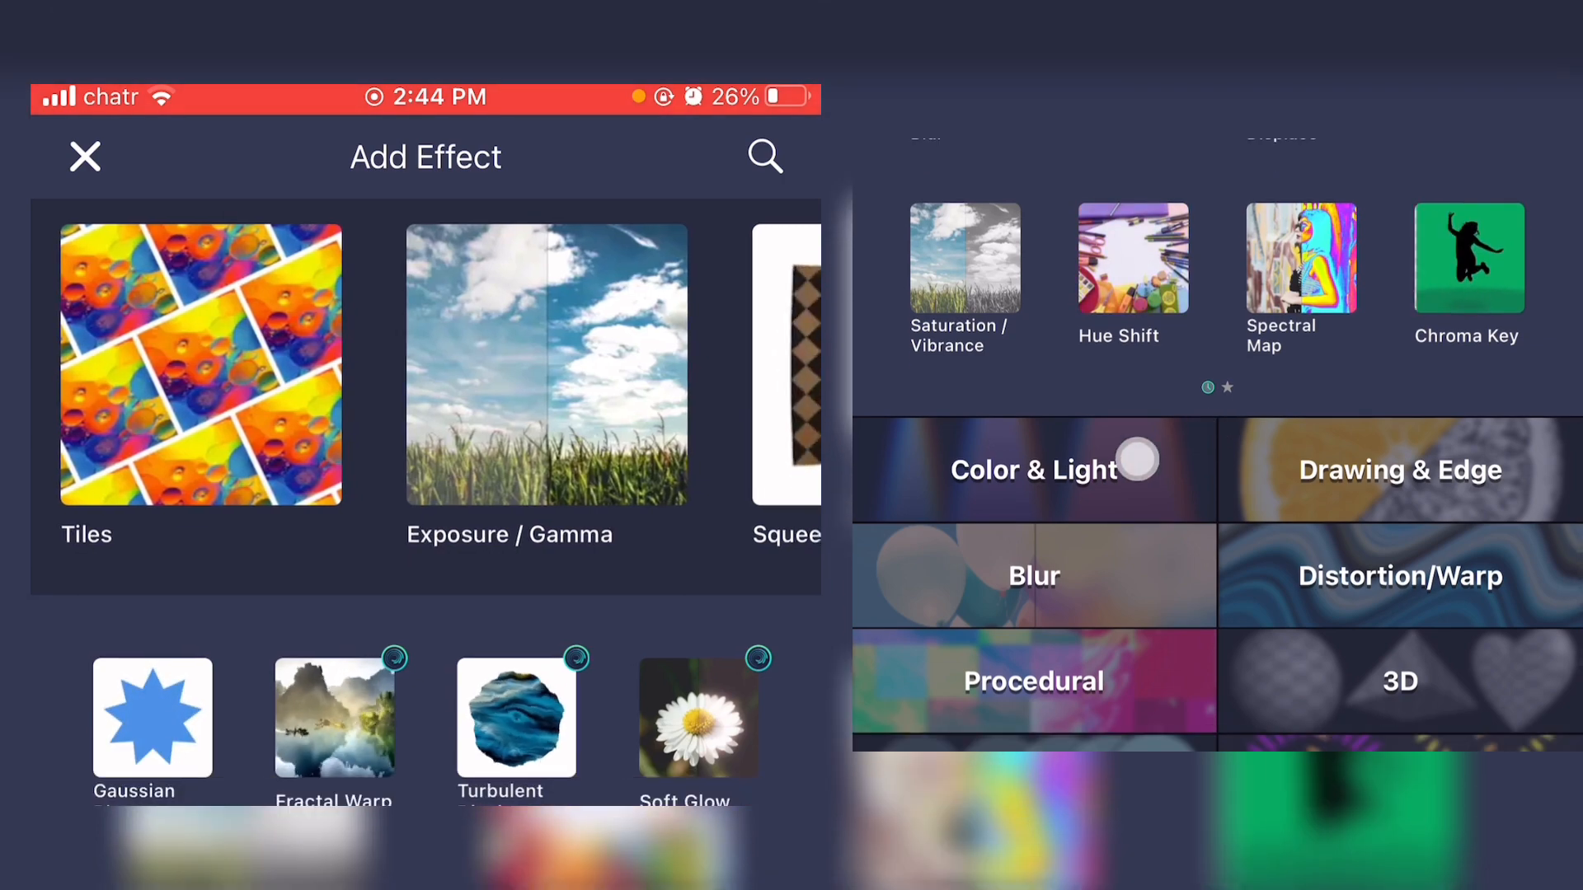
- Add a Hue Shift of 106° turning the distortion purple
left_click(1033, 469)
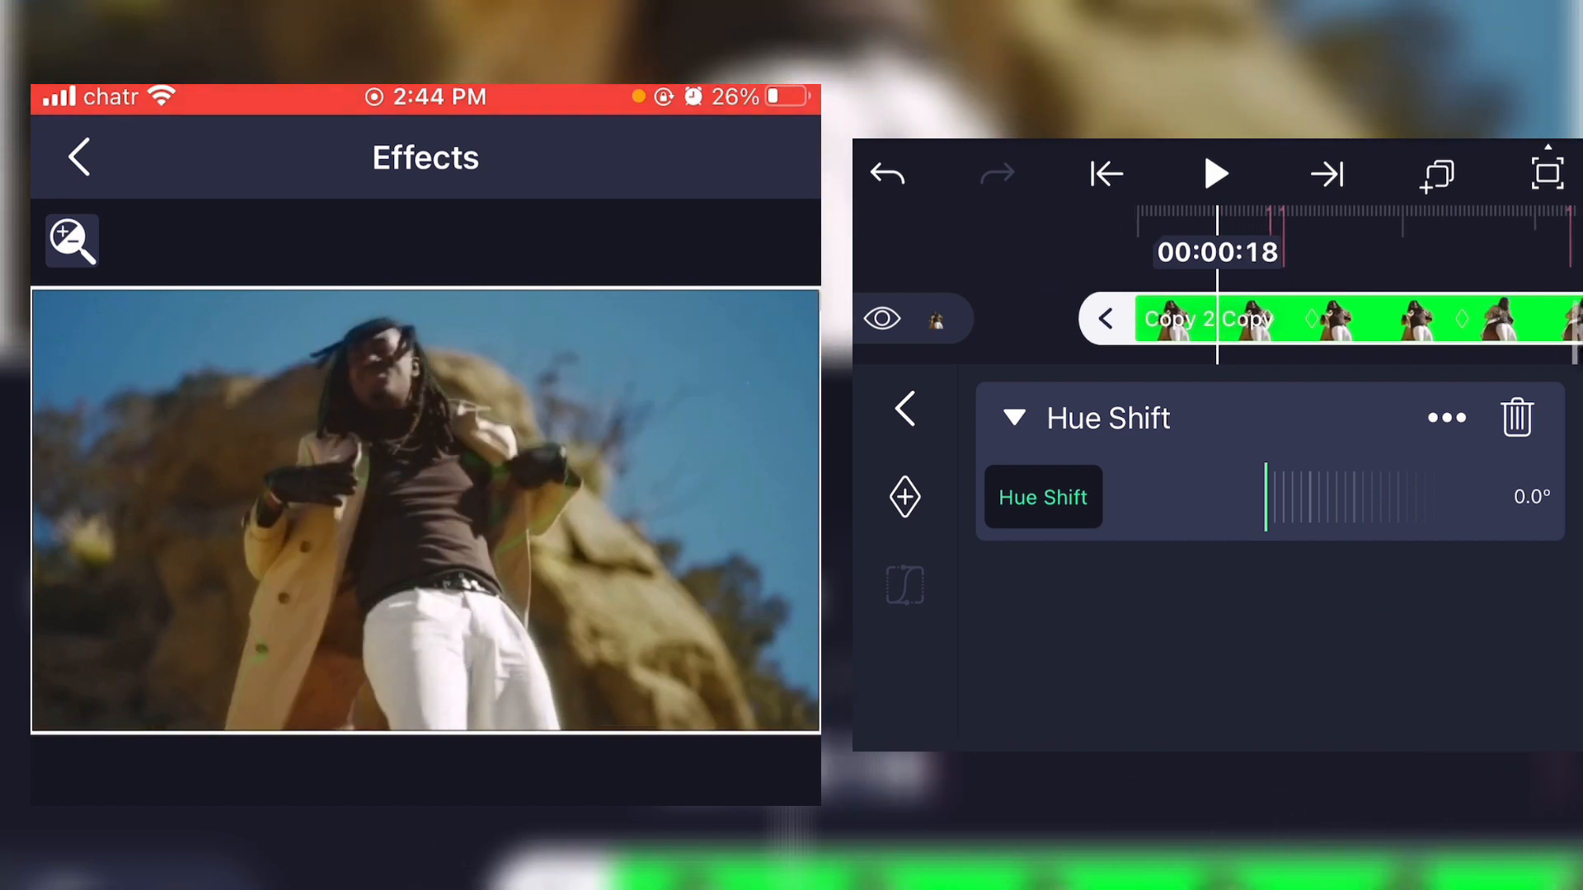
left_click_drag(1267, 496, 1244, 508)
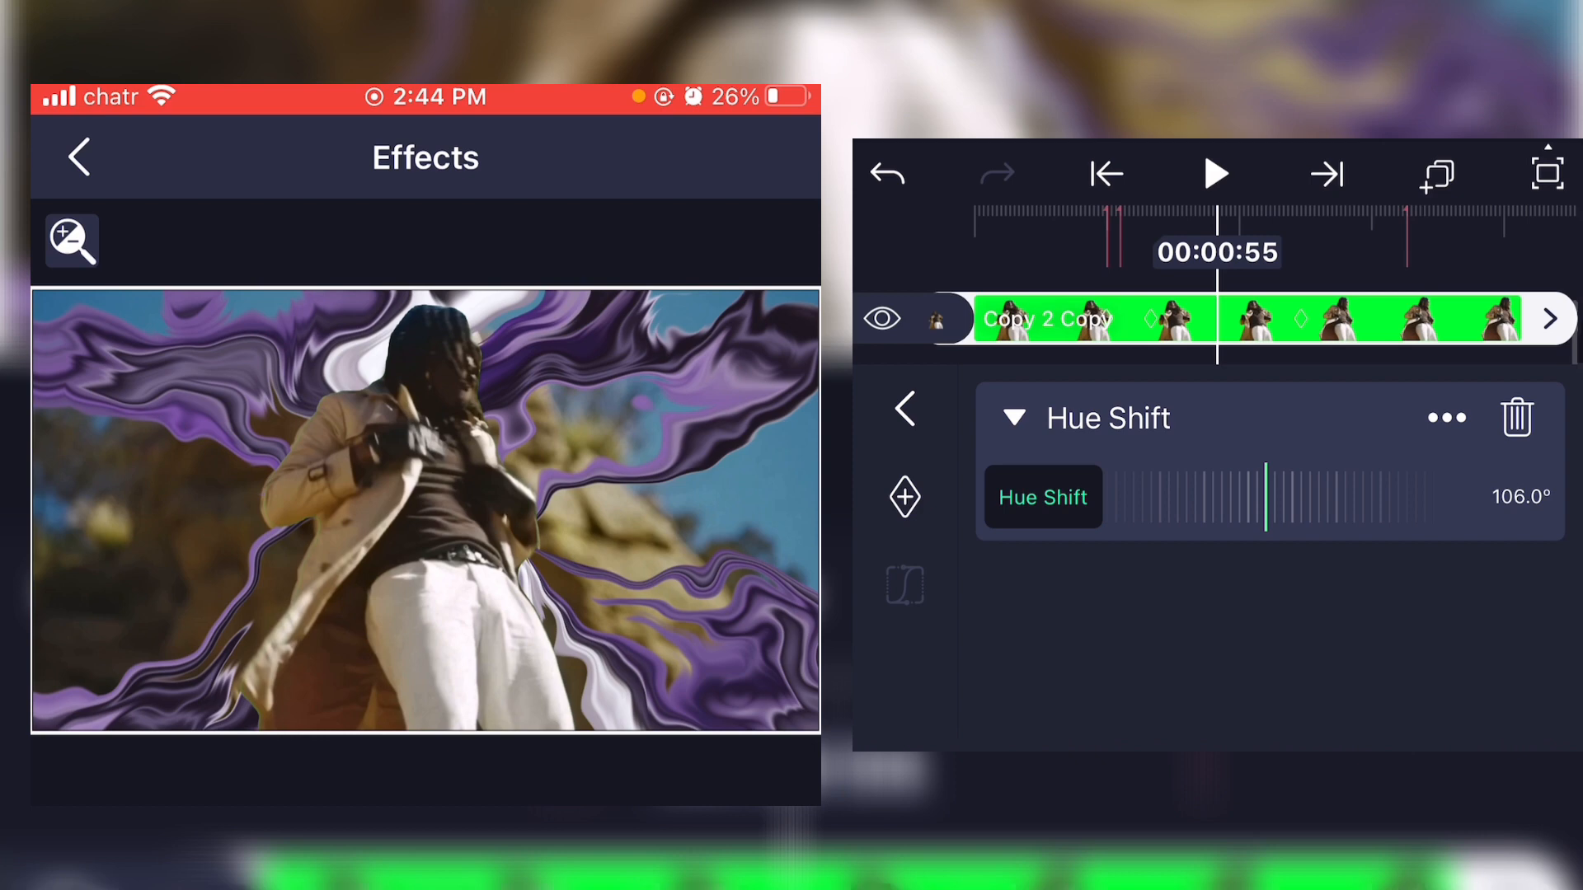
- Add Saturation / Vibrance at +62% and return for another effect
left_click(1015, 418)
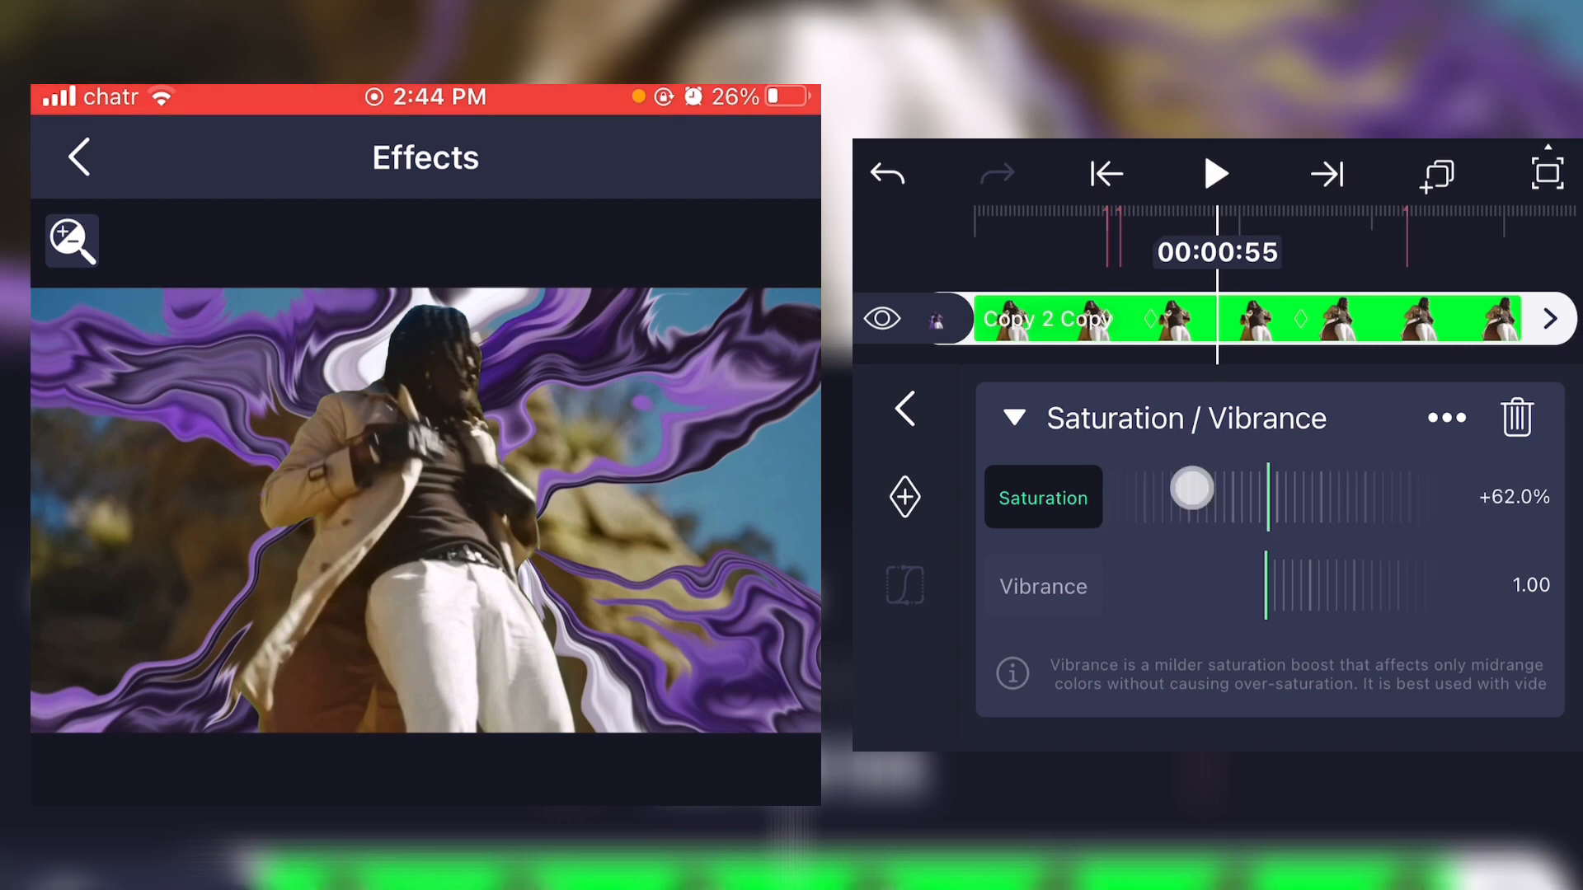
left_click(1013, 418)
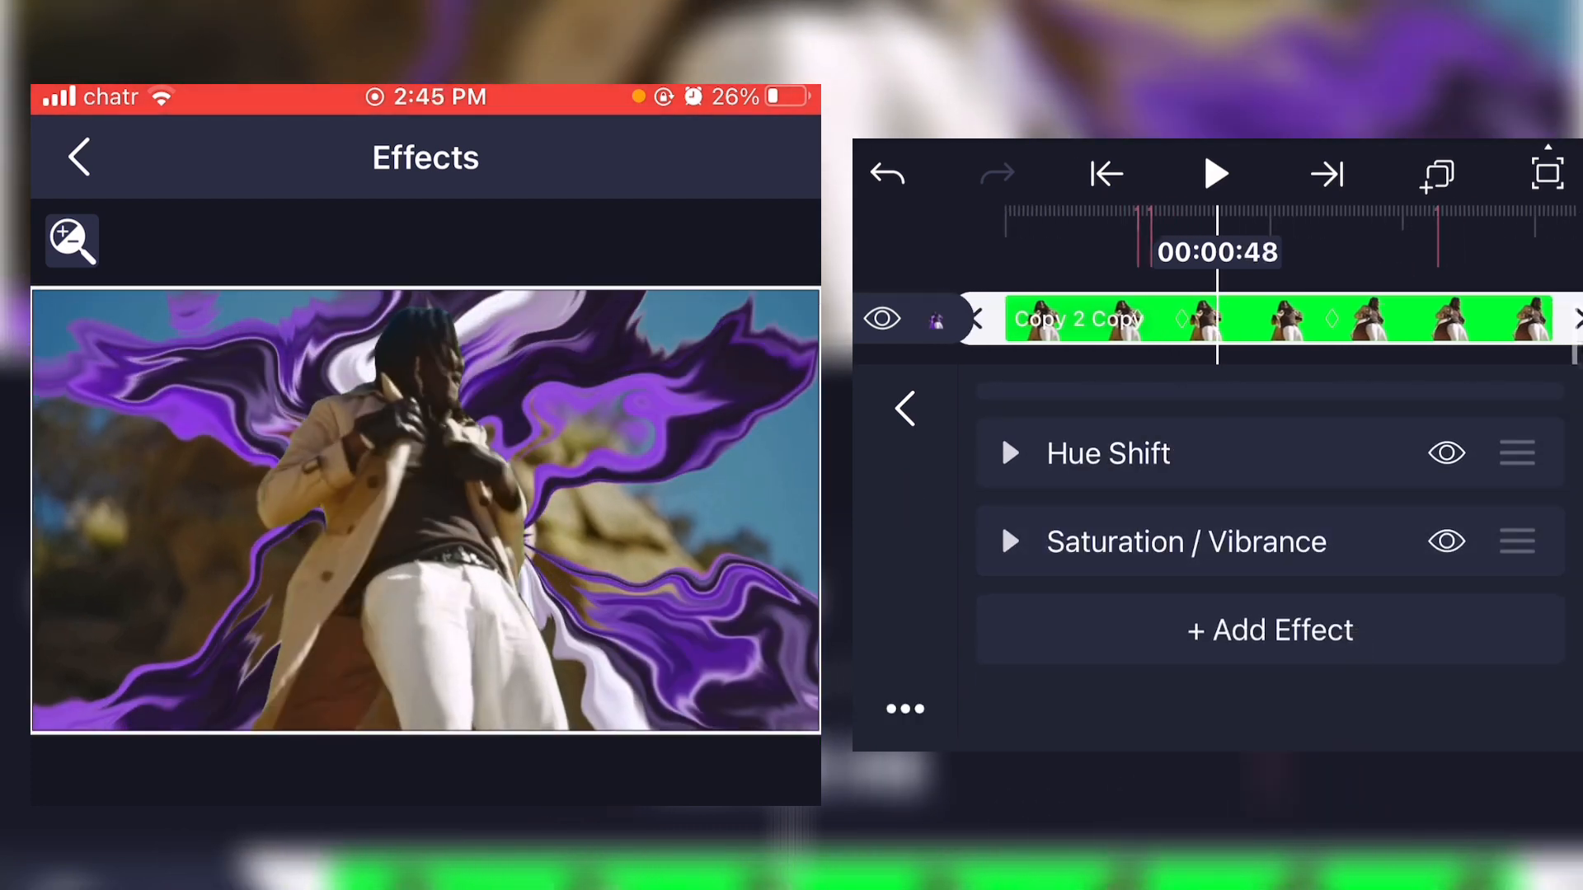
left_click(1268, 630)
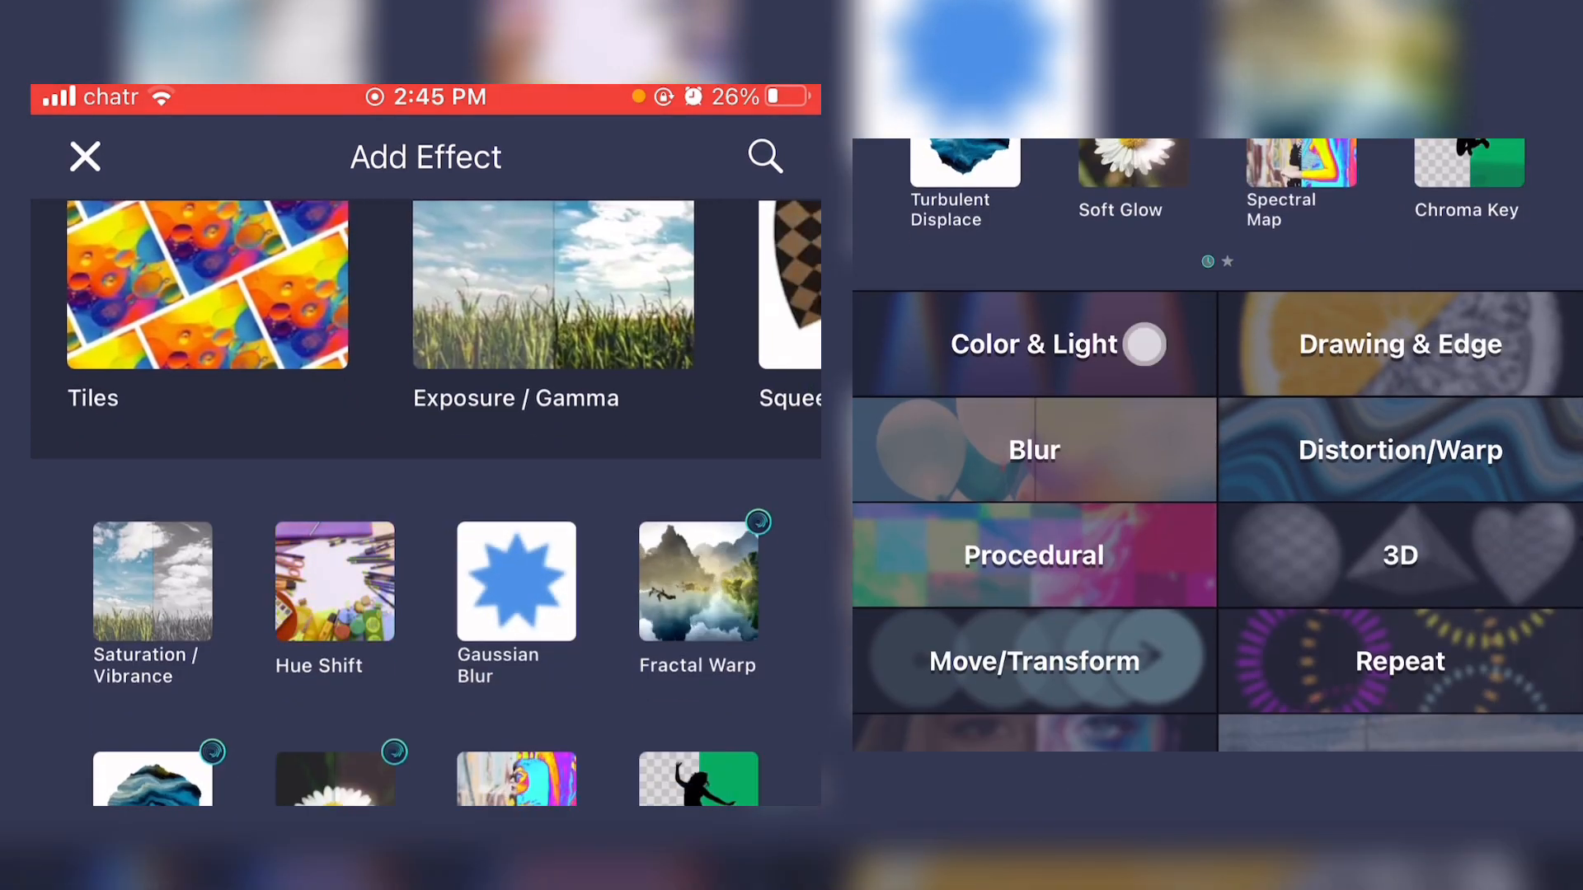
- Add a Soft Glow and keyframe its diffusion/brightness so the purple swirls glow bright
left_click(1033, 343)
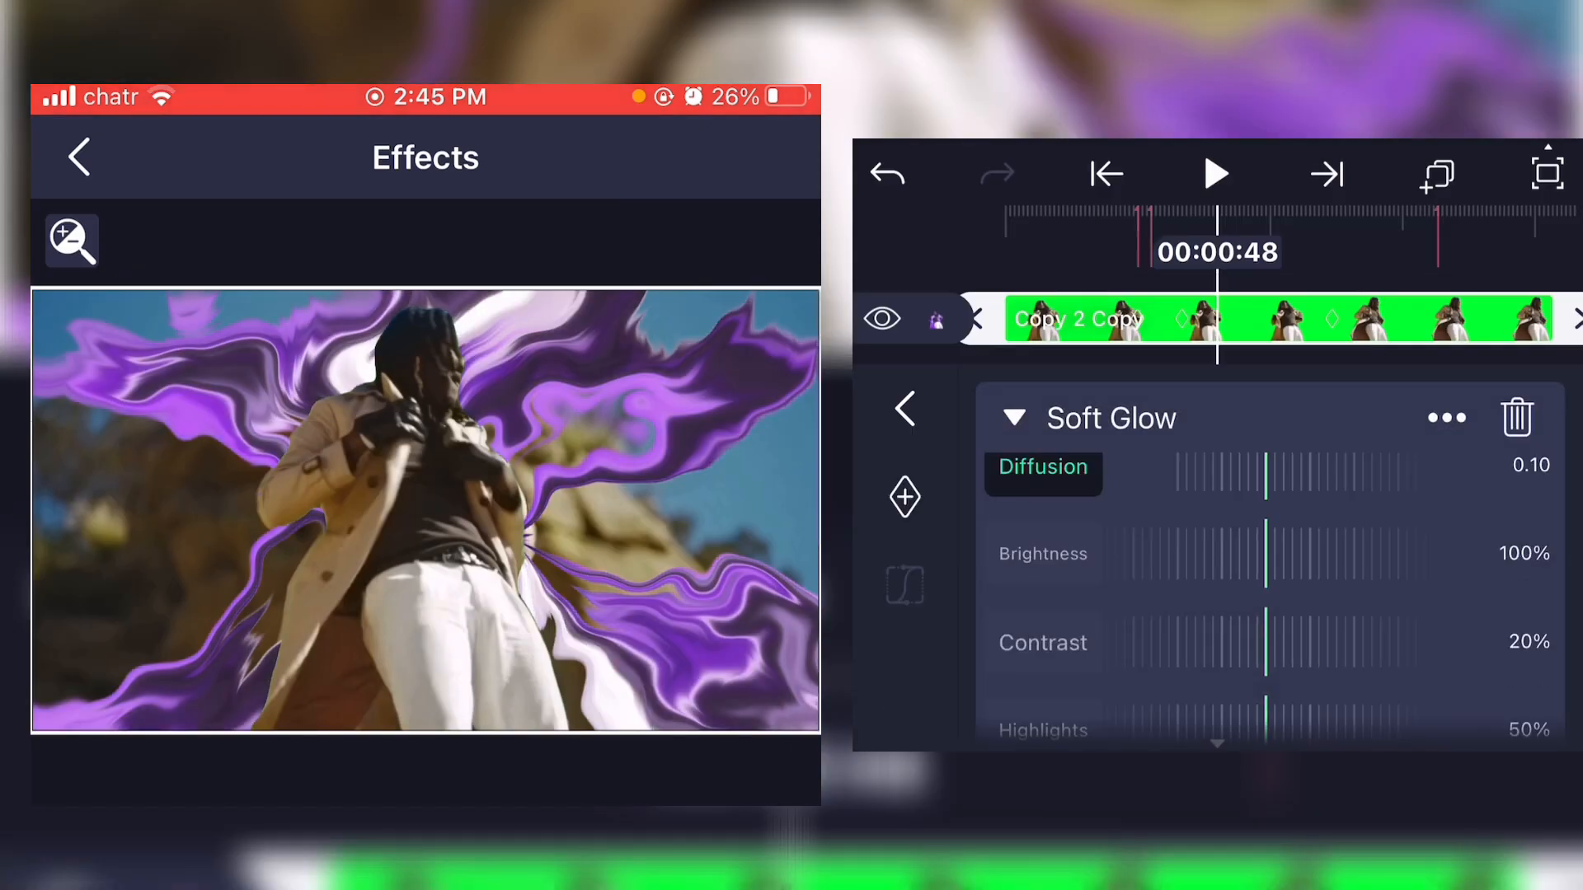
left_click_drag(1267, 561, 1332, 561)
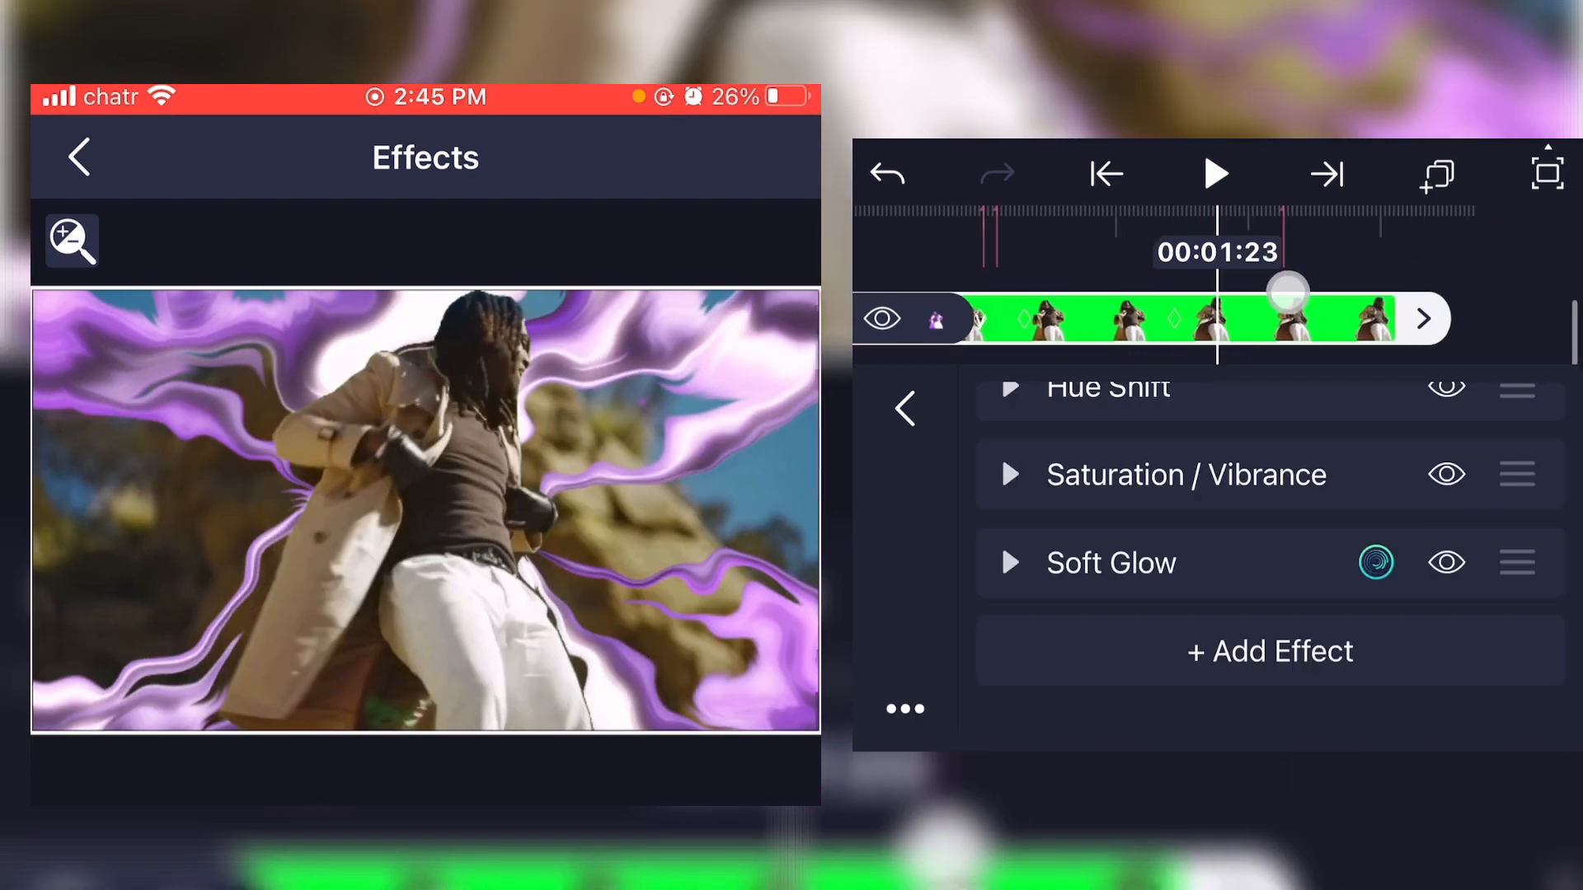
left_click_drag(1292, 291, 1499, 296)
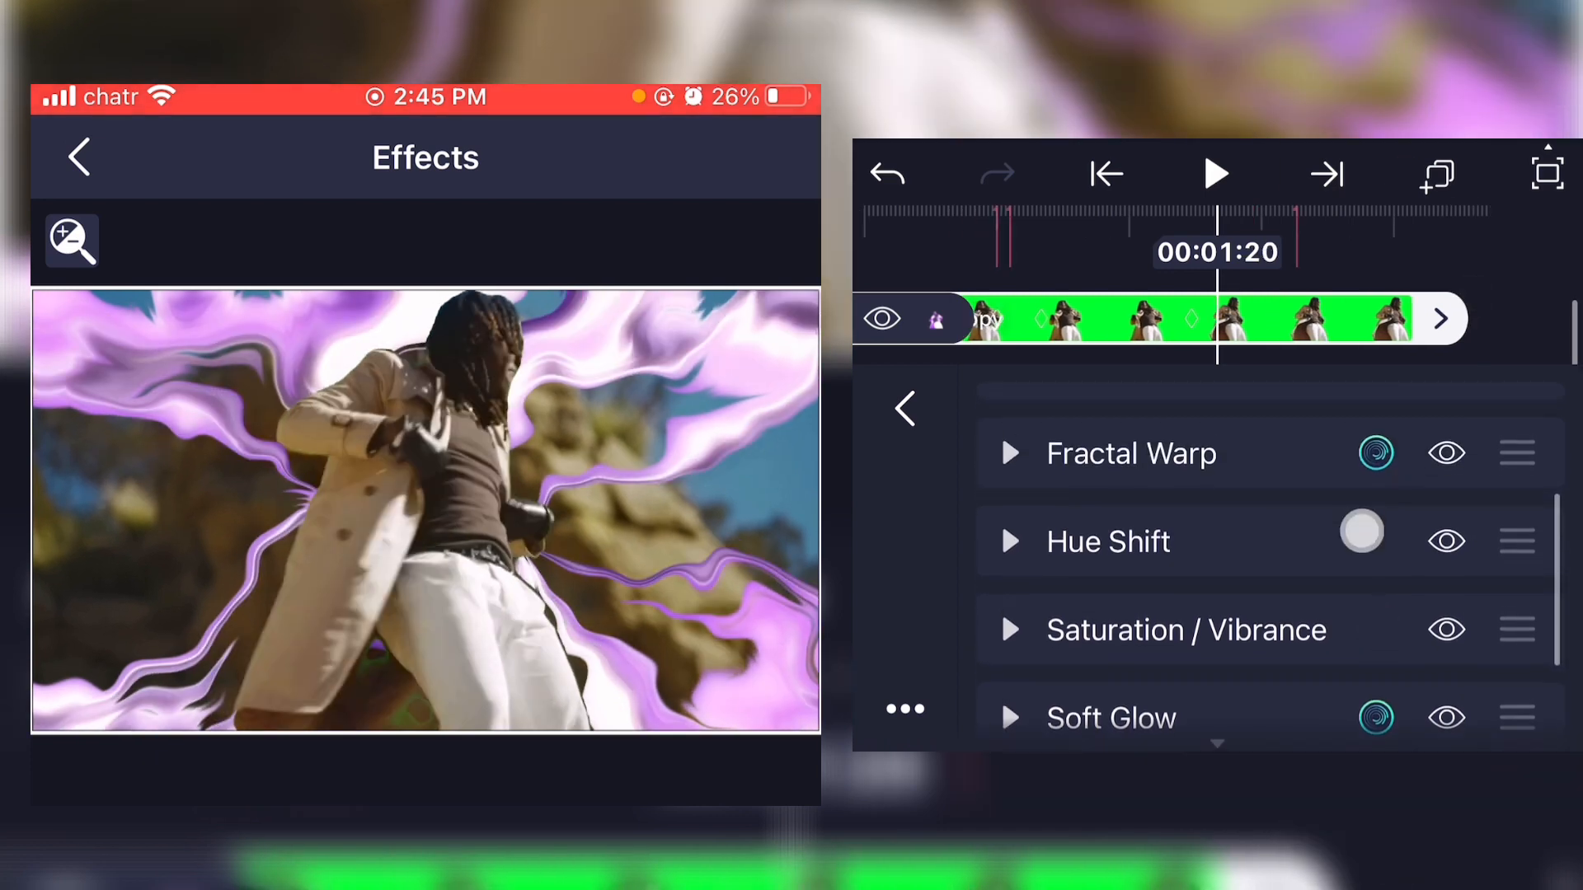
- Keyframe Fractal Warp Position Y from 49 to 220, then return to the layer timeline
left_click(1009, 453)
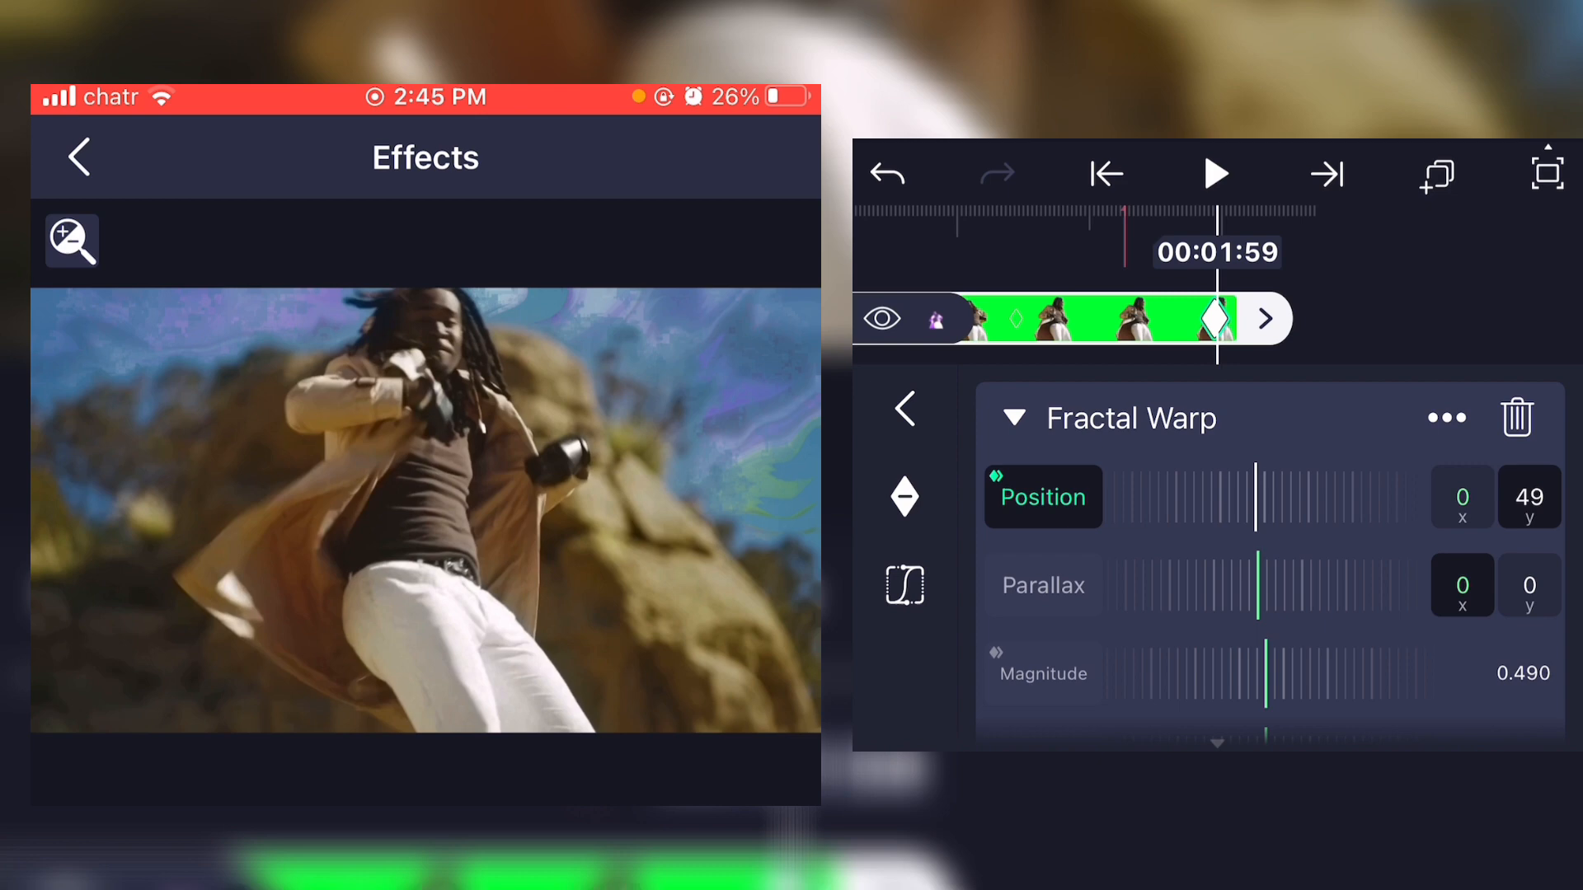
left_click_drag(1254, 494, 1310, 508)
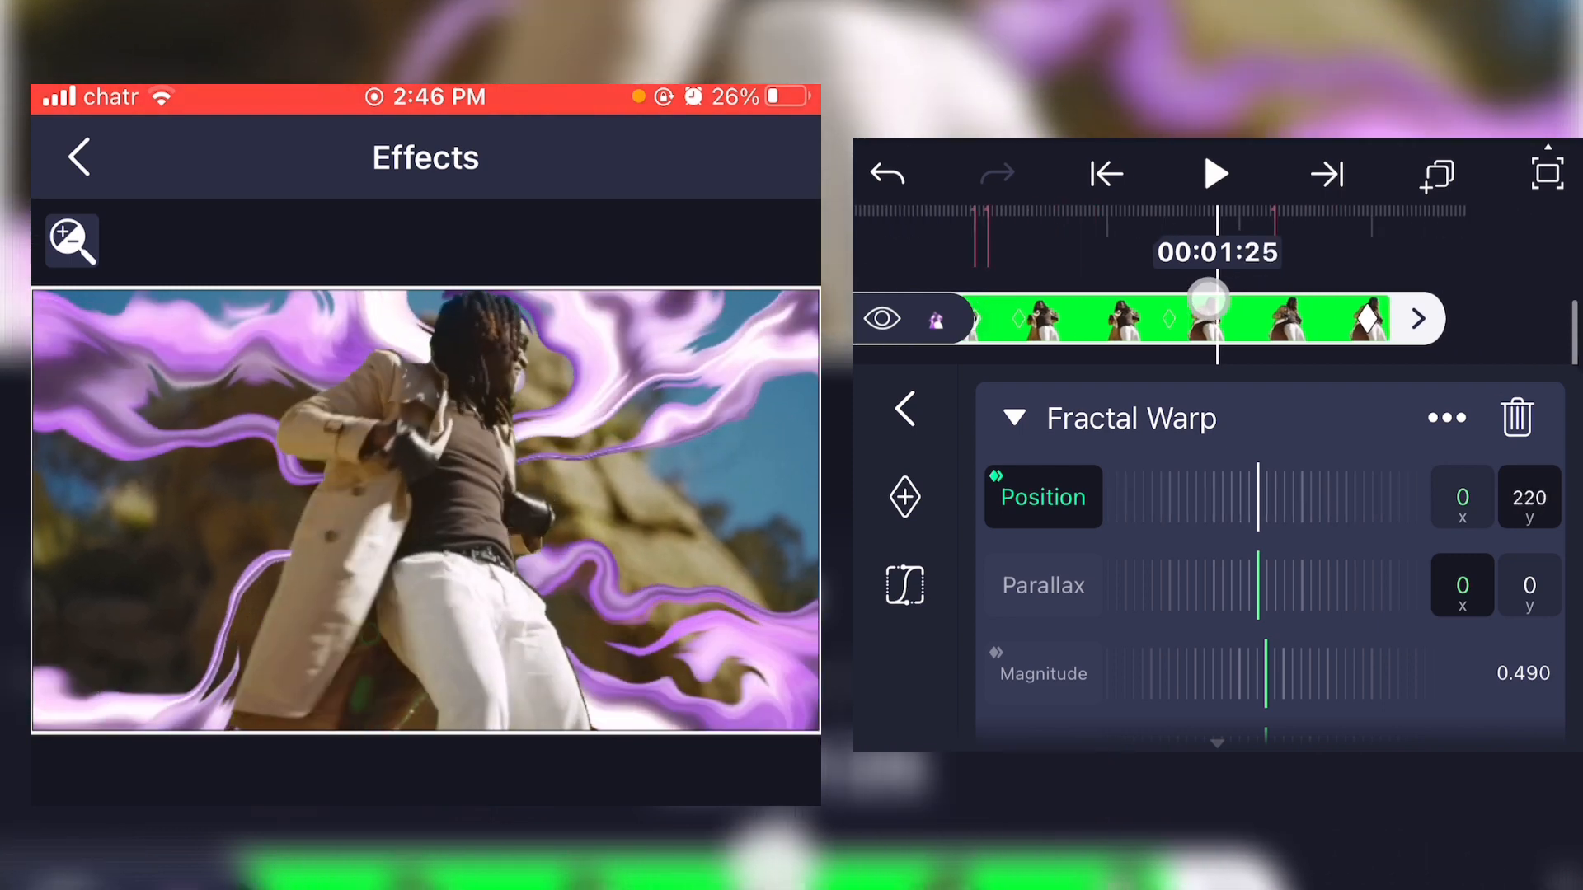
left_click(79, 156)
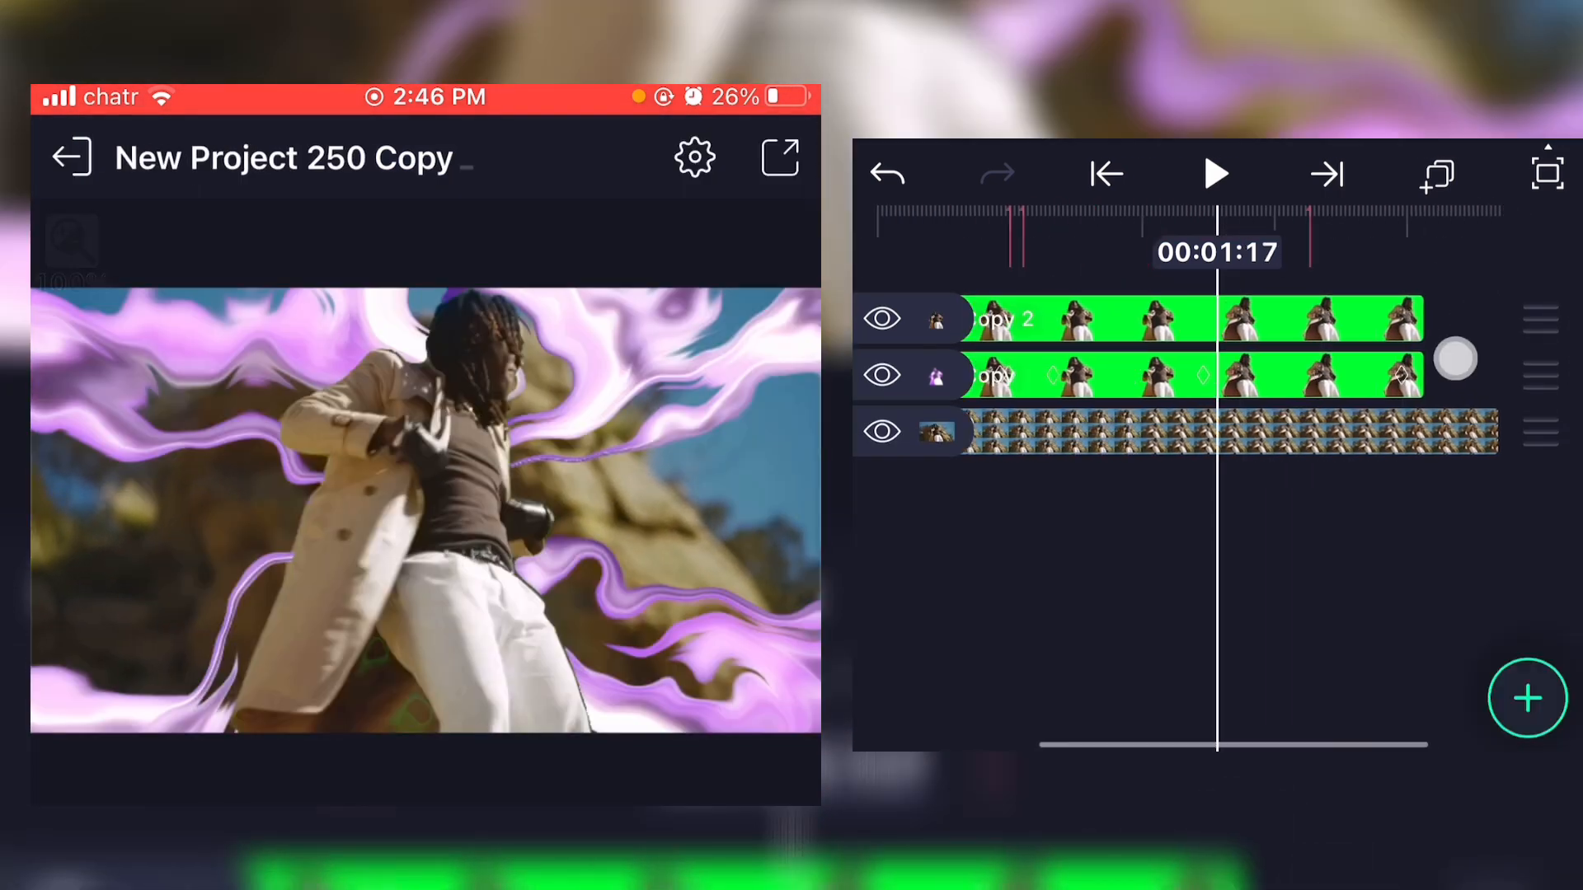